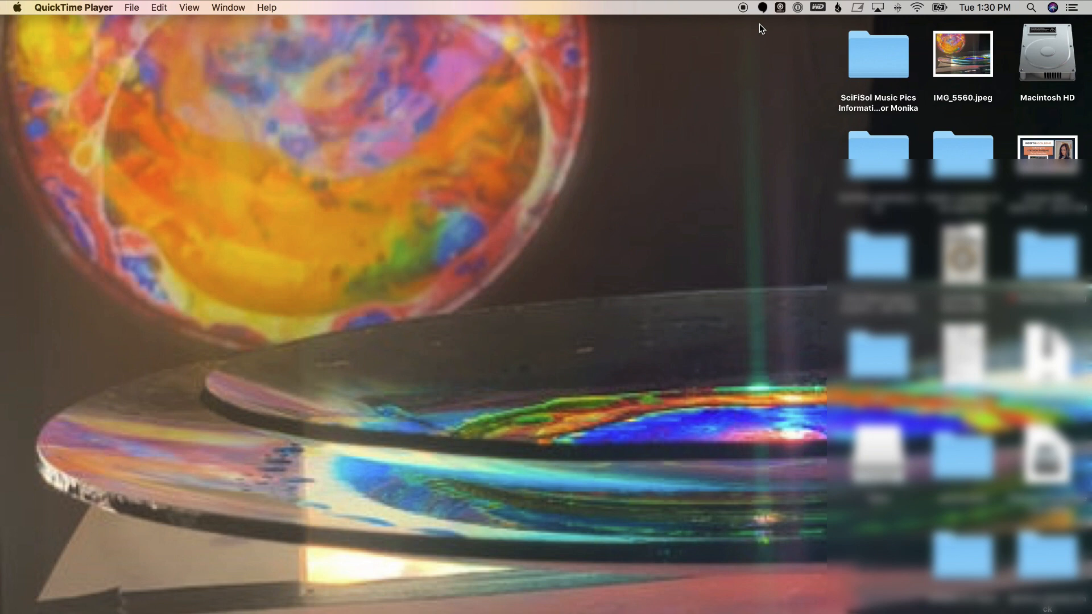
Choose Razer Kiyo #3 under Webcam from the Webcam Settings menu bar icon.
left_click(780, 7)
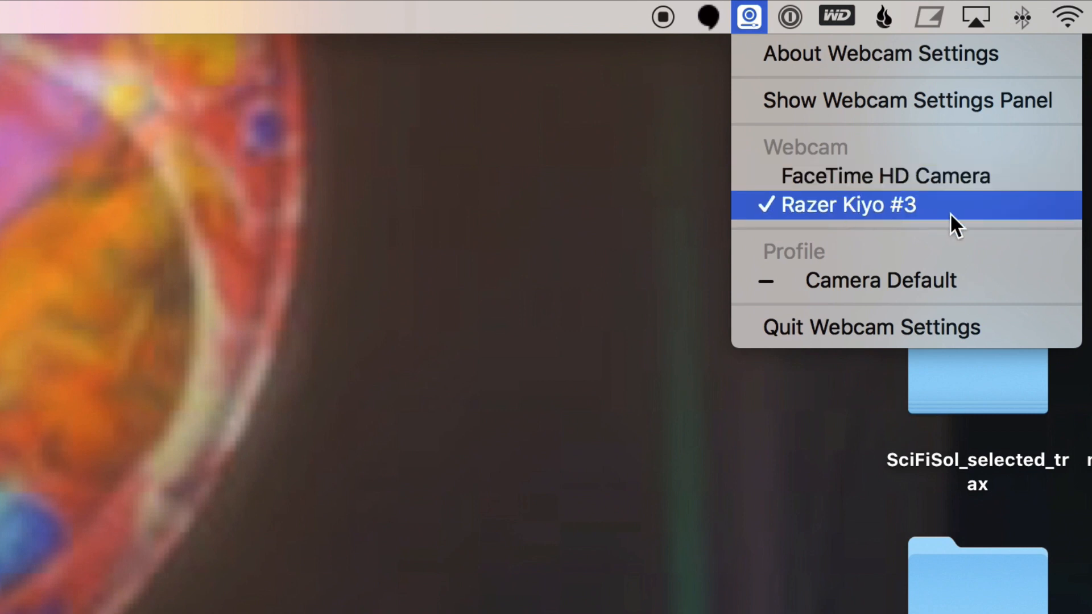
left_click(905, 100)
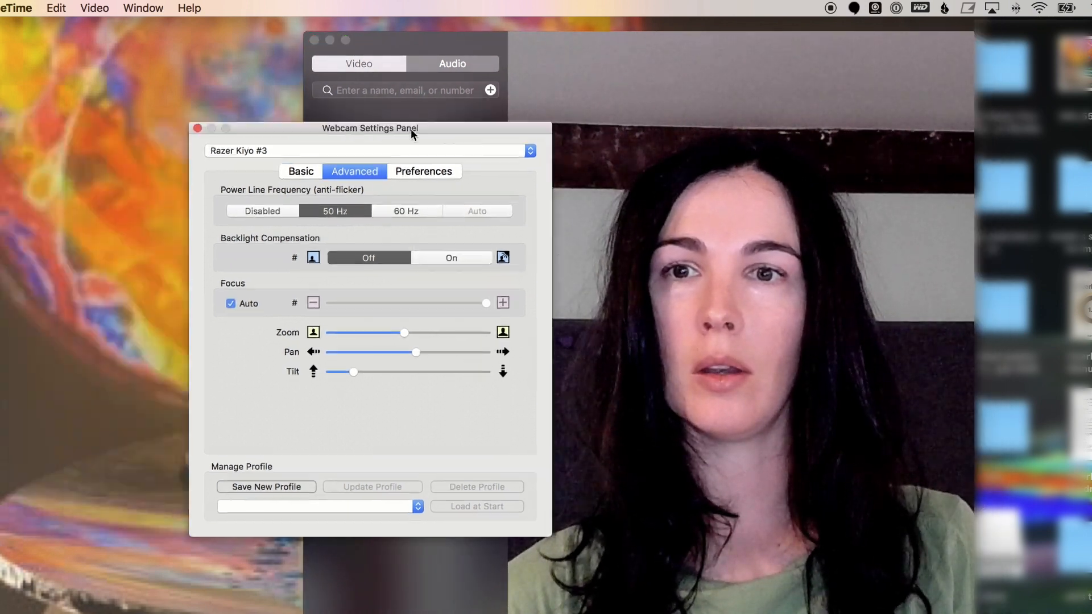
Drag the Webcam Settings panel left, beside the FaceTime live preview.
left_click_drag(410, 128, 352, 126)
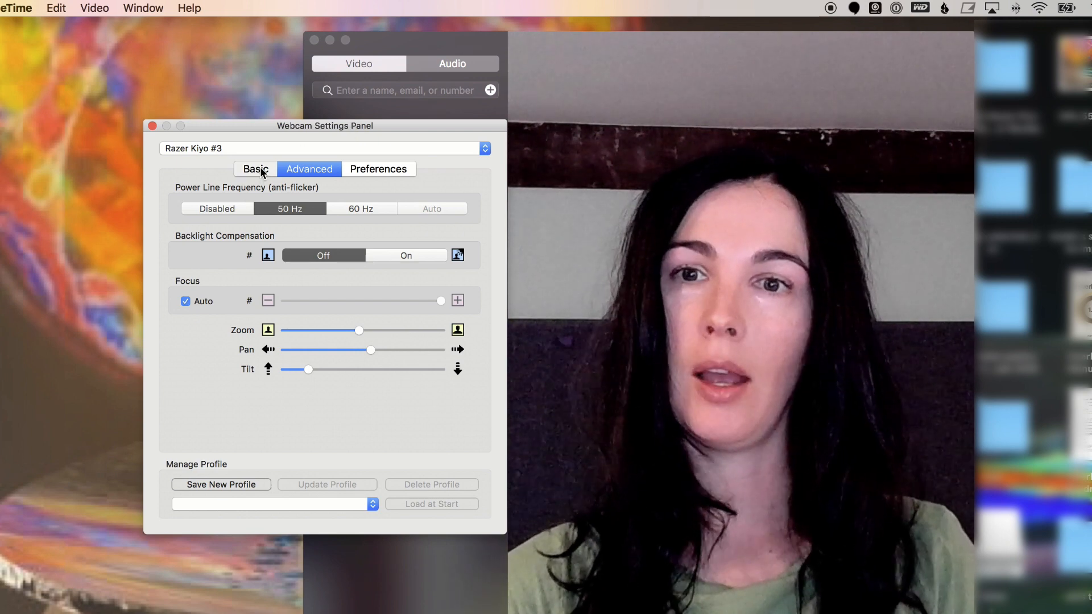
On the Basic tab, try manual exposure time and gain, then restore Aperture Priority.
left_click(255, 168)
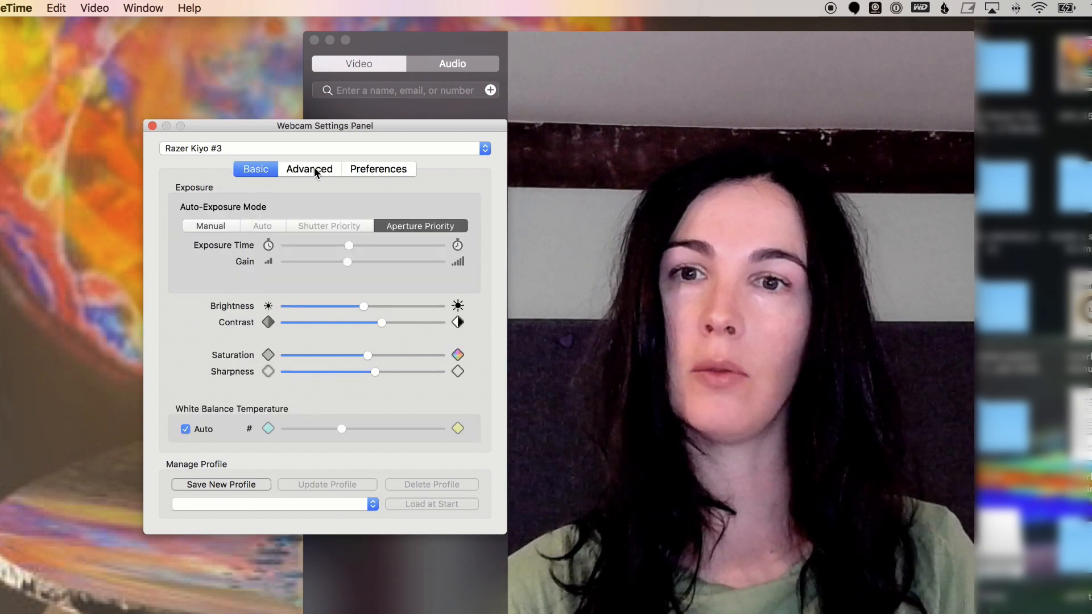
left_click(255, 169)
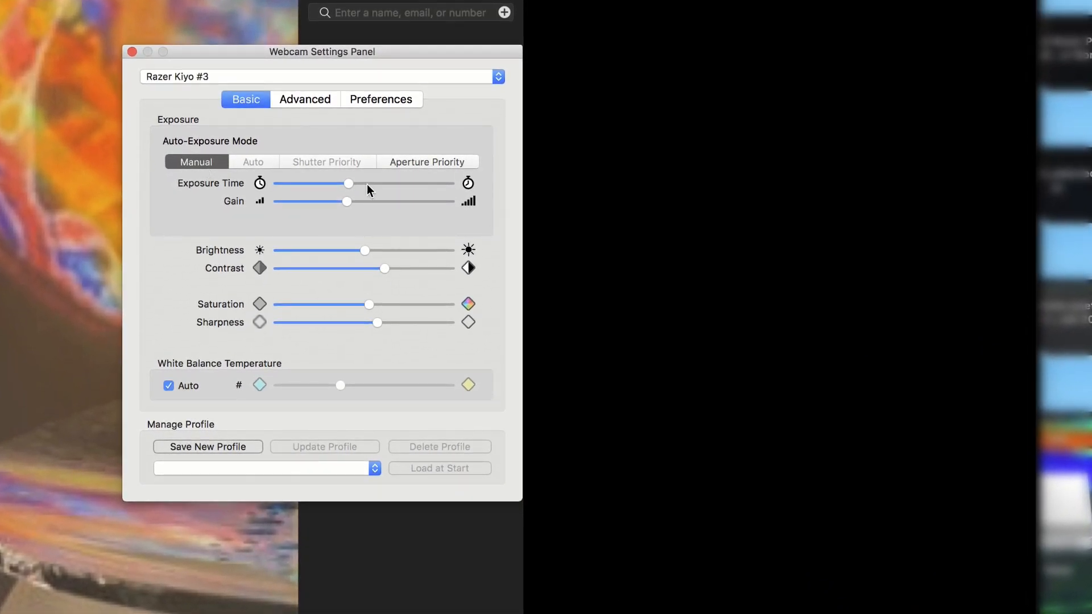
left_click_drag(347, 201, 435, 202)
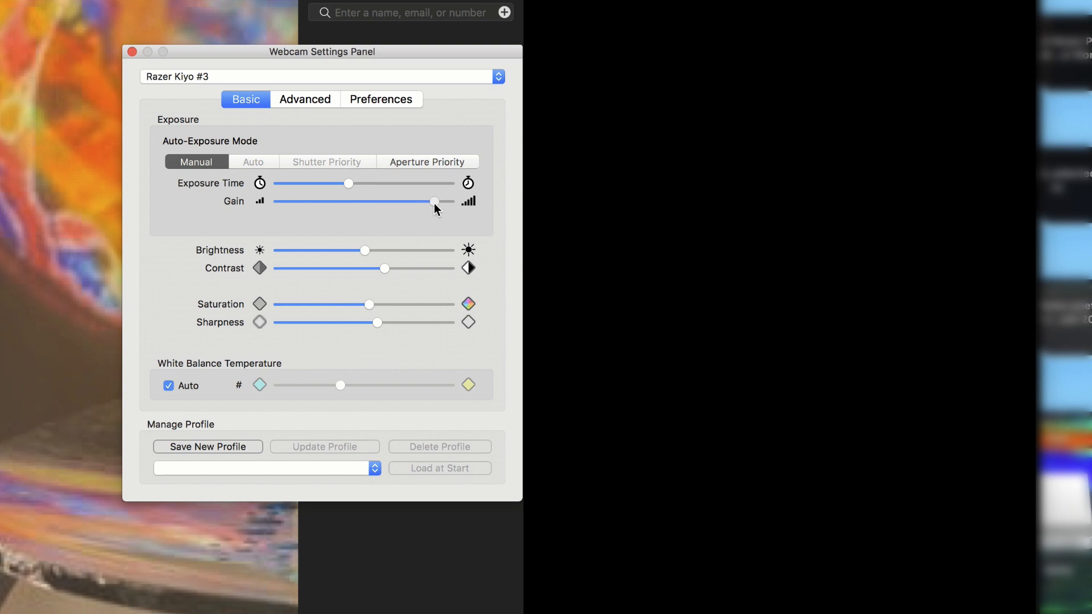
left_click_drag(435, 201, 411, 202)
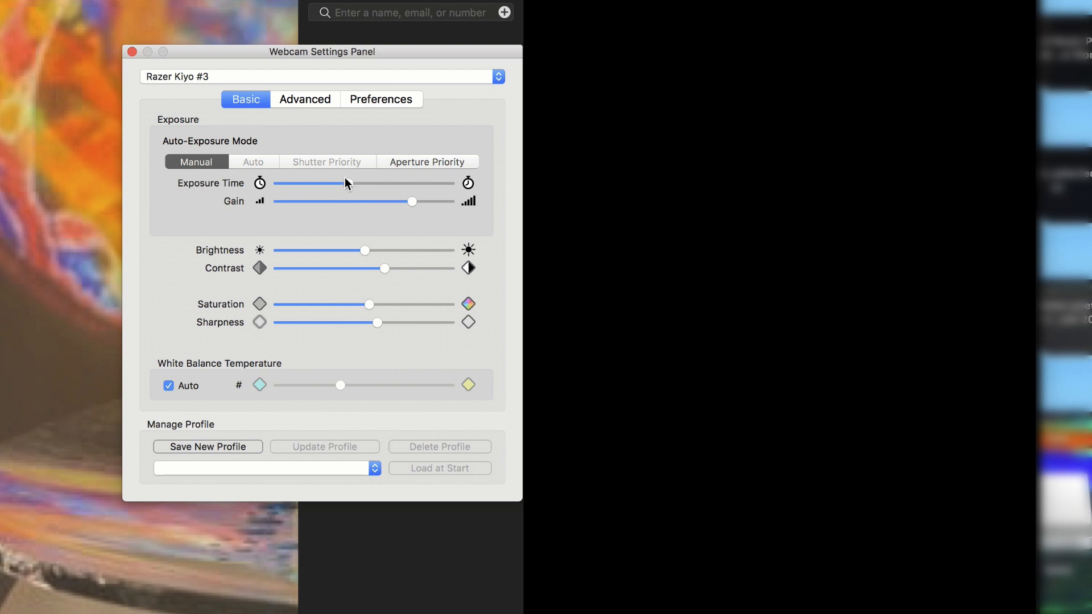
left_click_drag(345, 183, 301, 183)
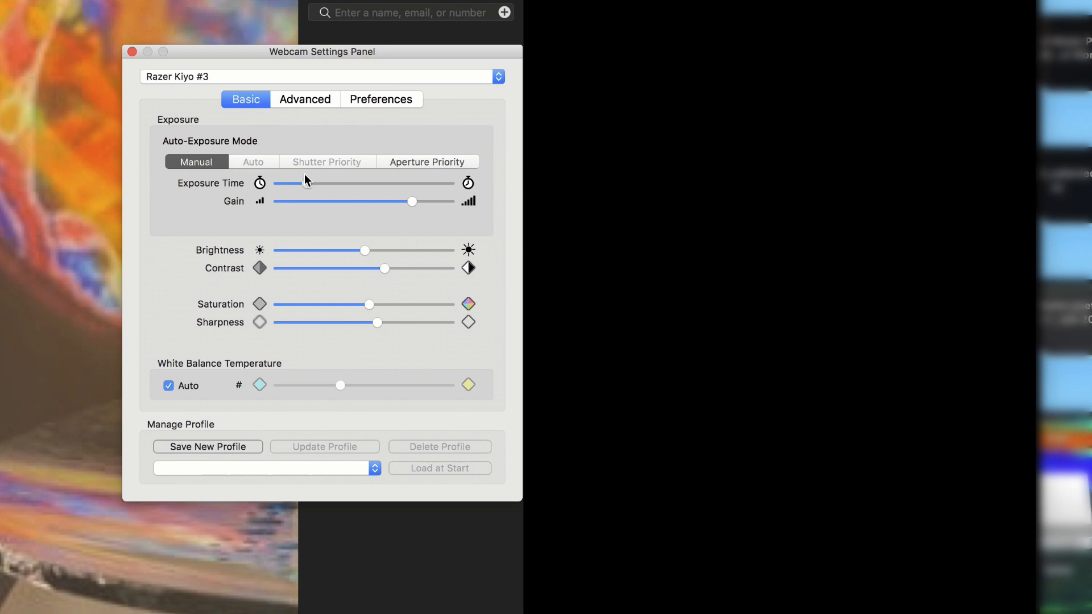
left_click_drag(411, 202, 360, 202)
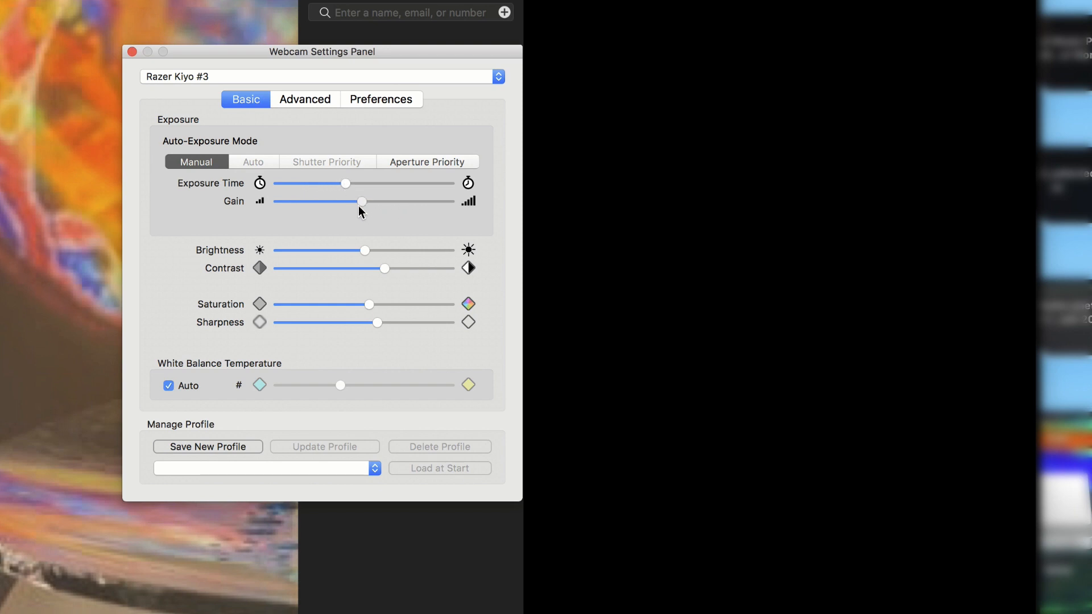
left_click(427, 162)
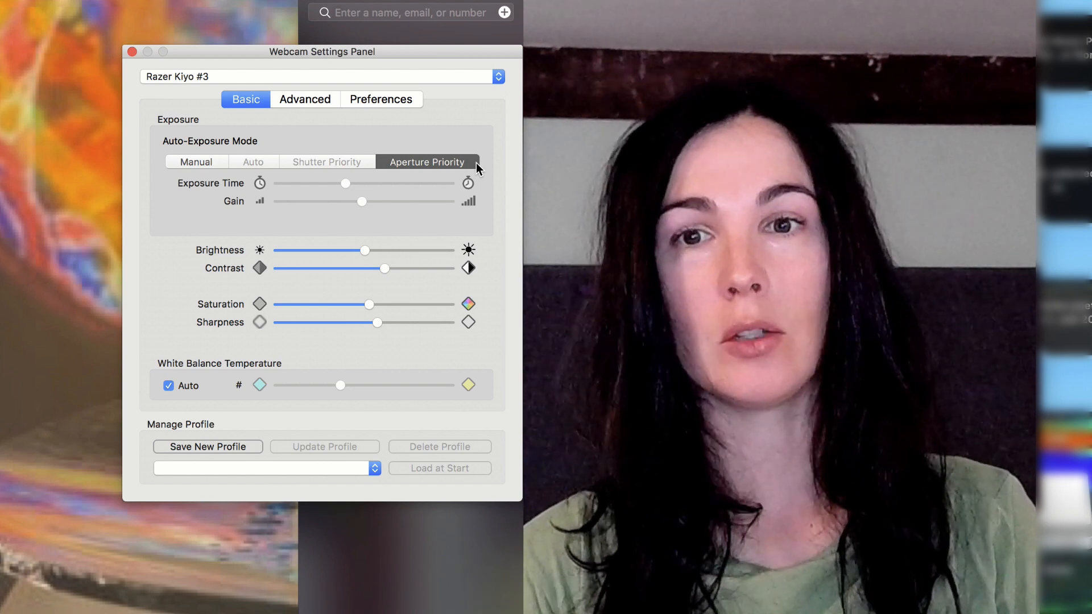
Push brightness near maximum, then bring it back below the middle.
left_click_drag(363, 250, 371, 250)
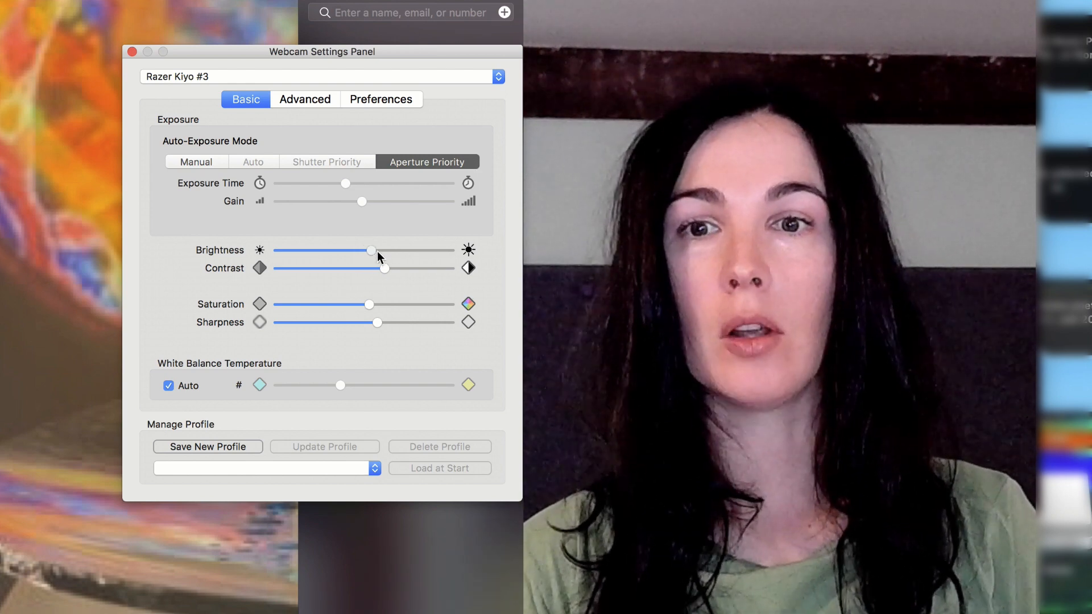
left_click_drag(371, 251, 415, 250)
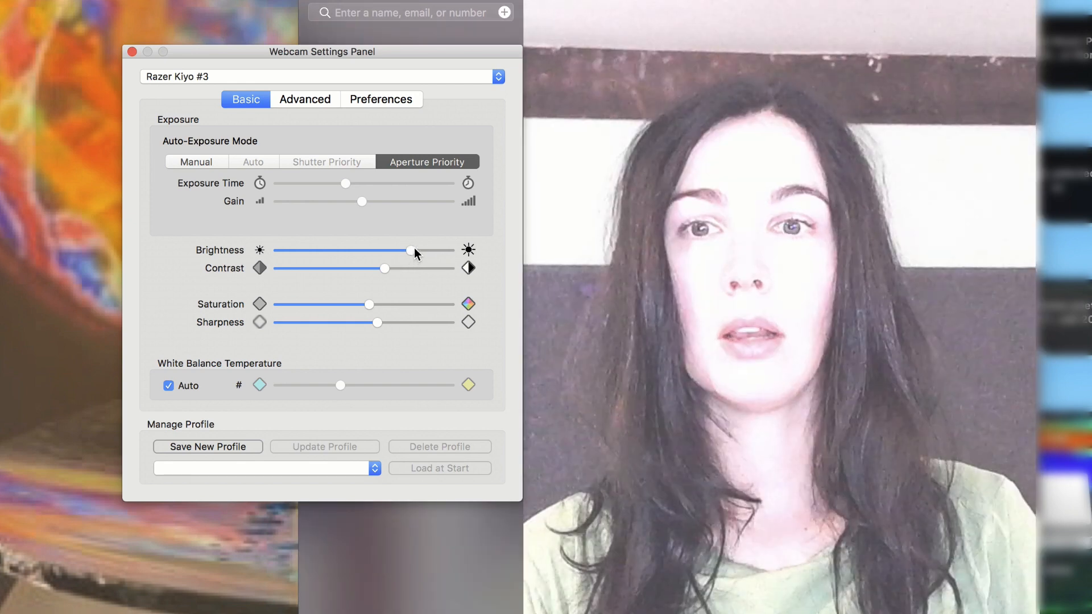
left_click_drag(415, 251, 425, 251)
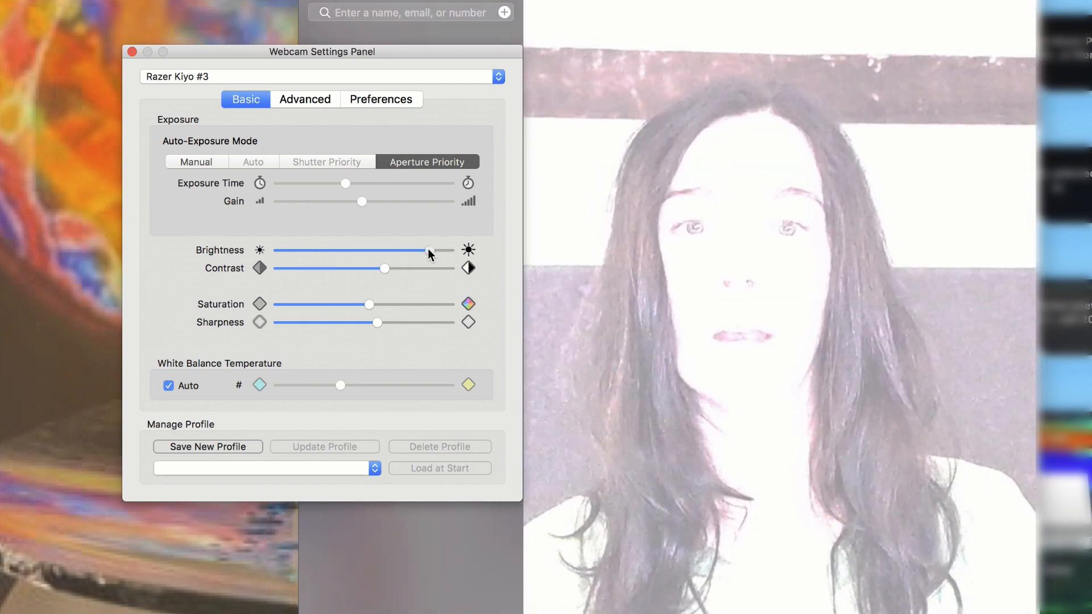
left_click_drag(428, 251, 341, 251)
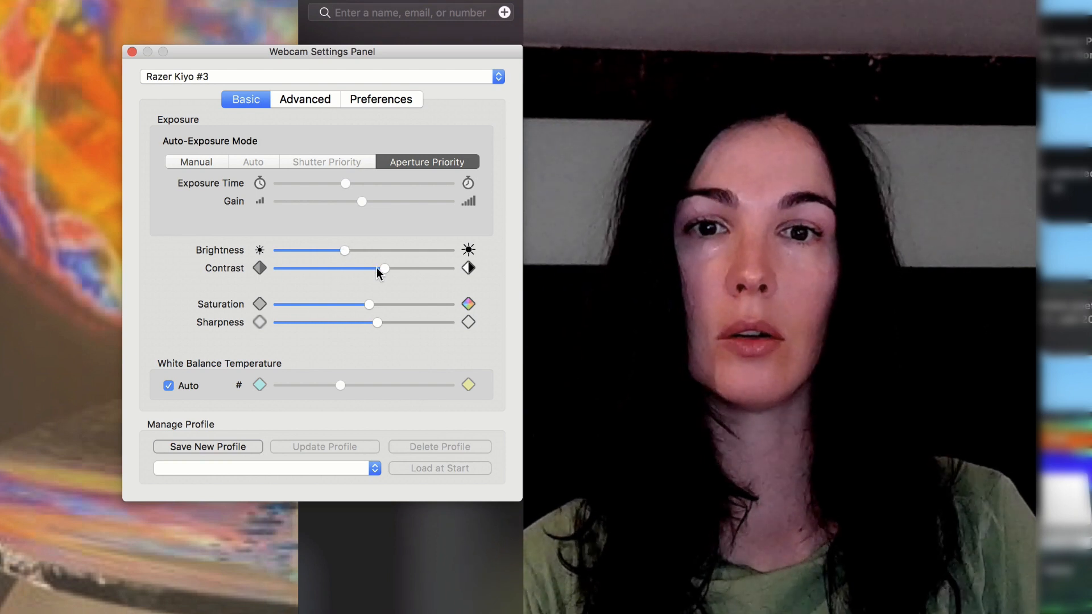
Raise contrast nearly to full, then return it to about the middle.
left_click_drag(382, 269, 418, 269)
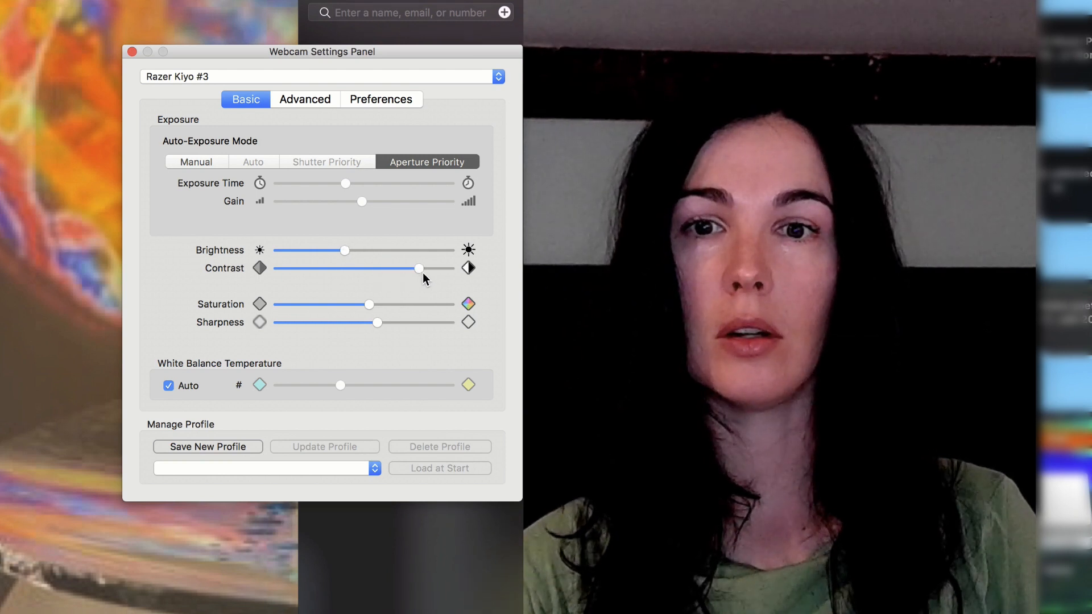
left_click_drag(418, 269, 434, 269)
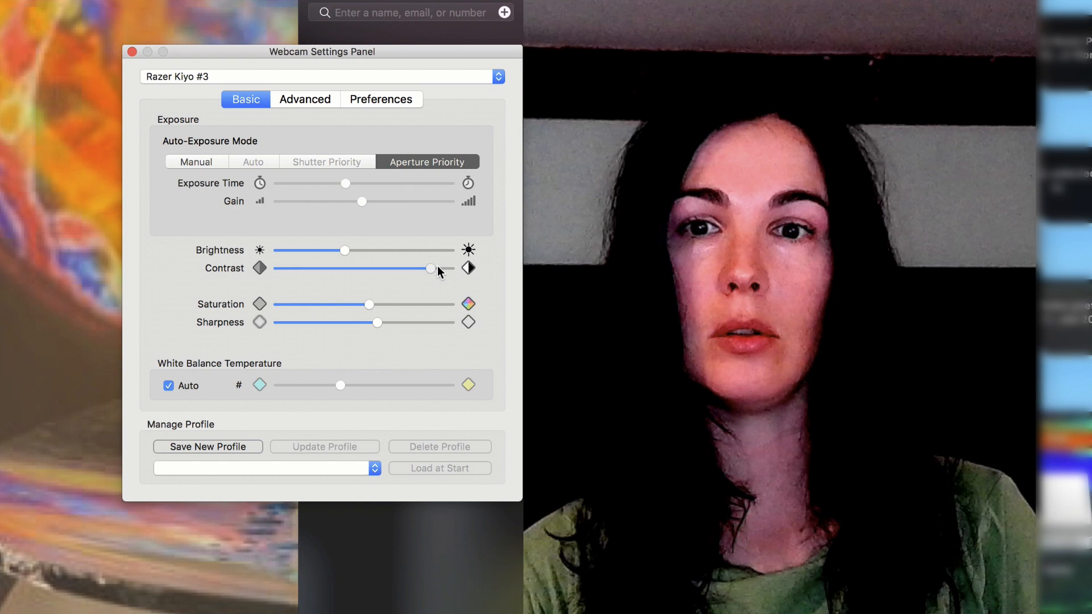
left_click_drag(432, 269, 416, 269)
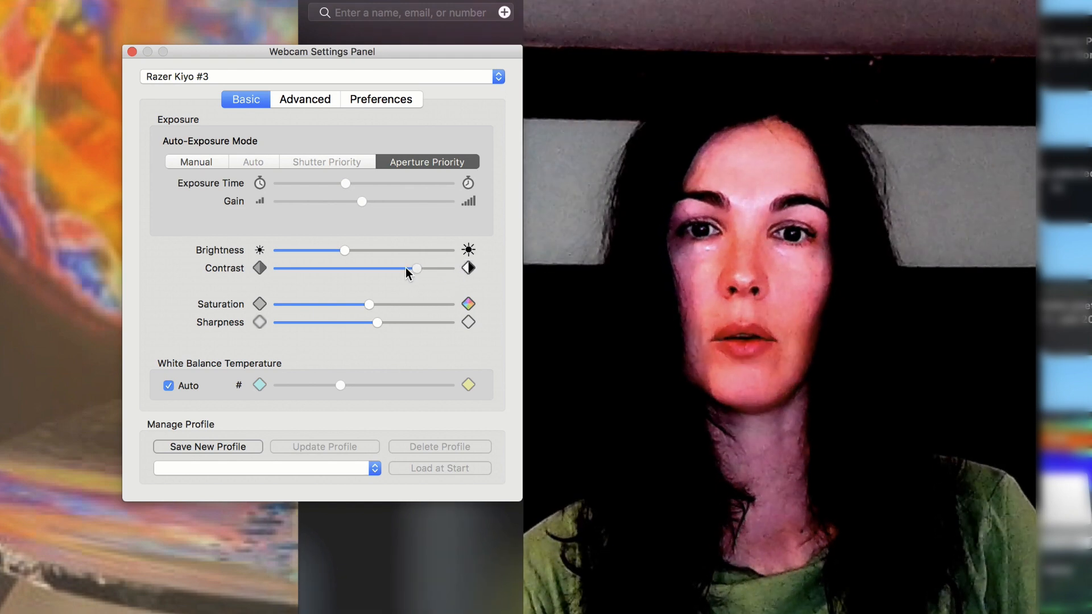
left_click_drag(416, 269, 395, 269)
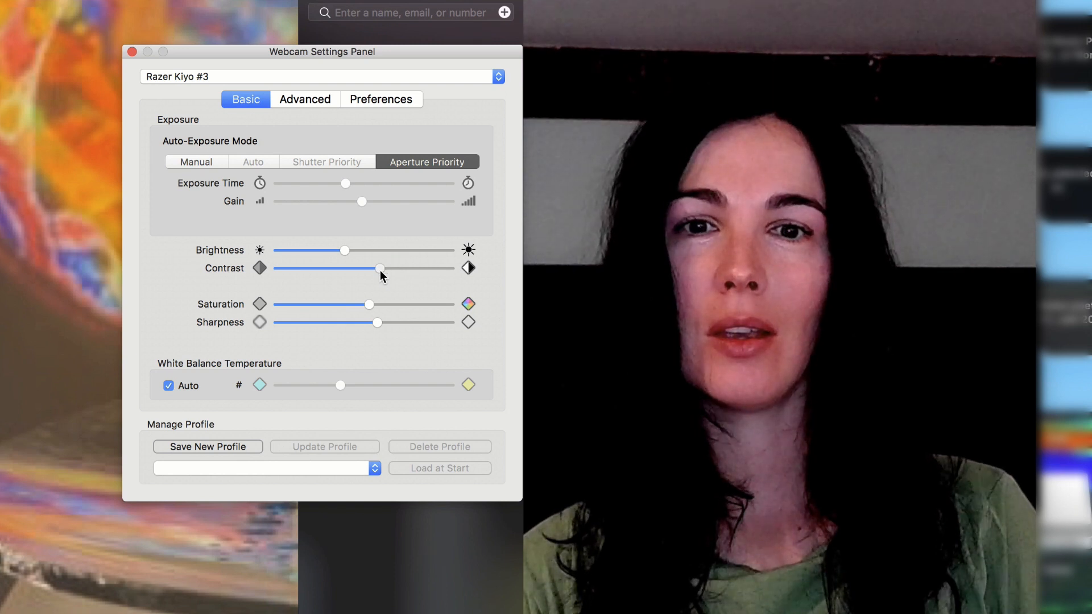
Sweep saturation from high to no colour, then set it back to normal.
left_click_drag(369, 305, 443, 305)
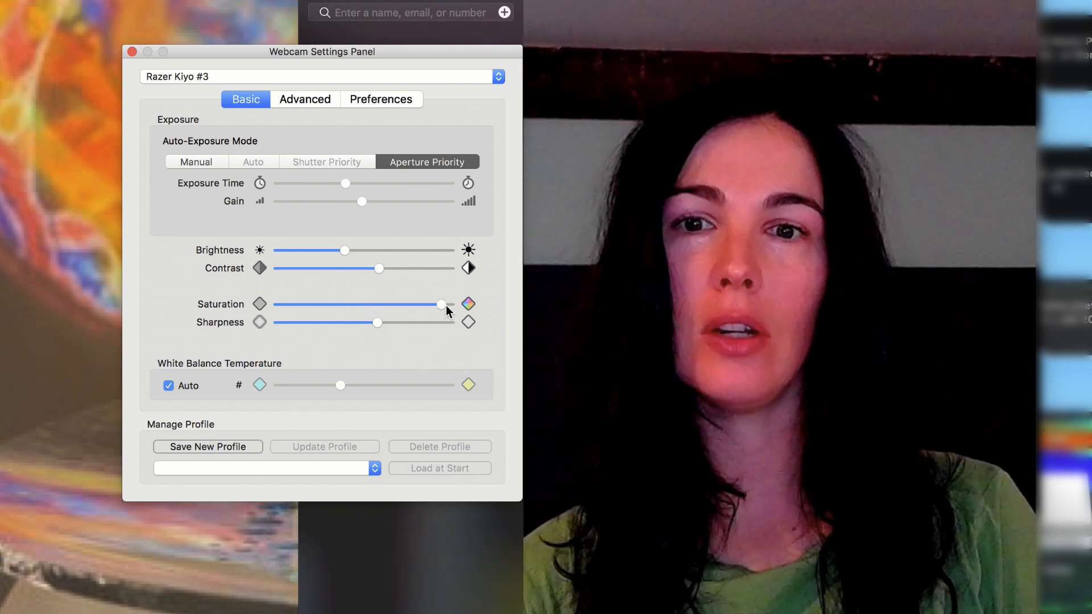
left_click_drag(442, 304, 291, 304)
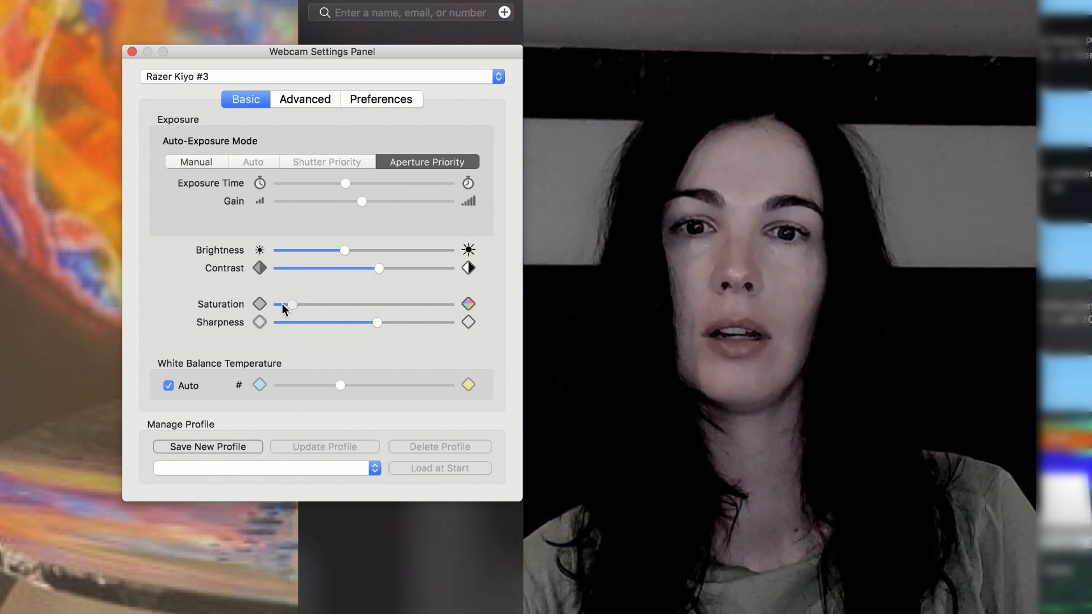
left_click_drag(291, 304, 280, 304)
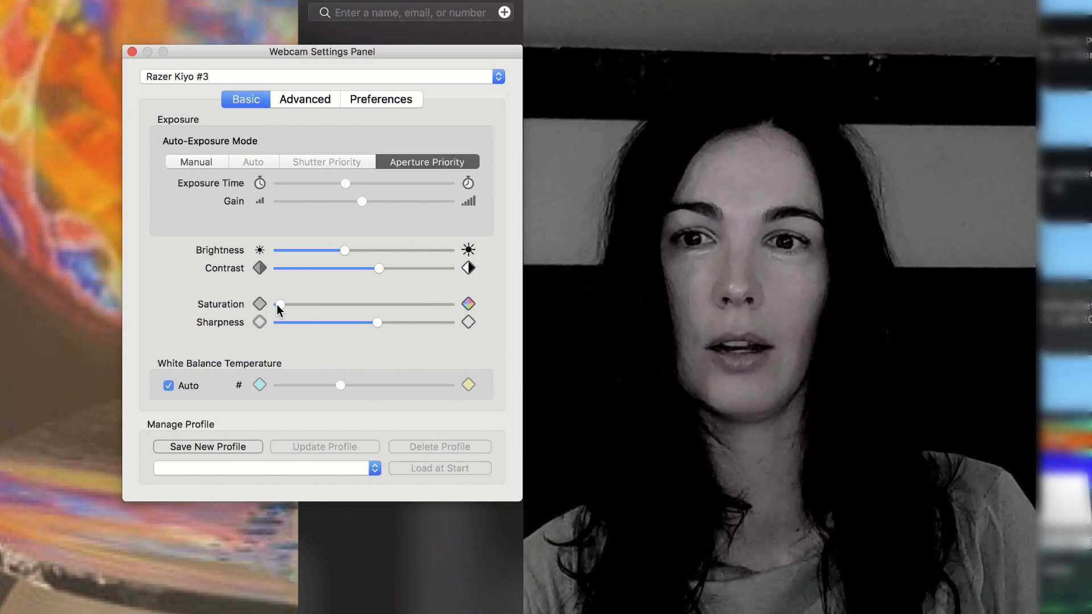
left_click_drag(279, 304, 365, 303)
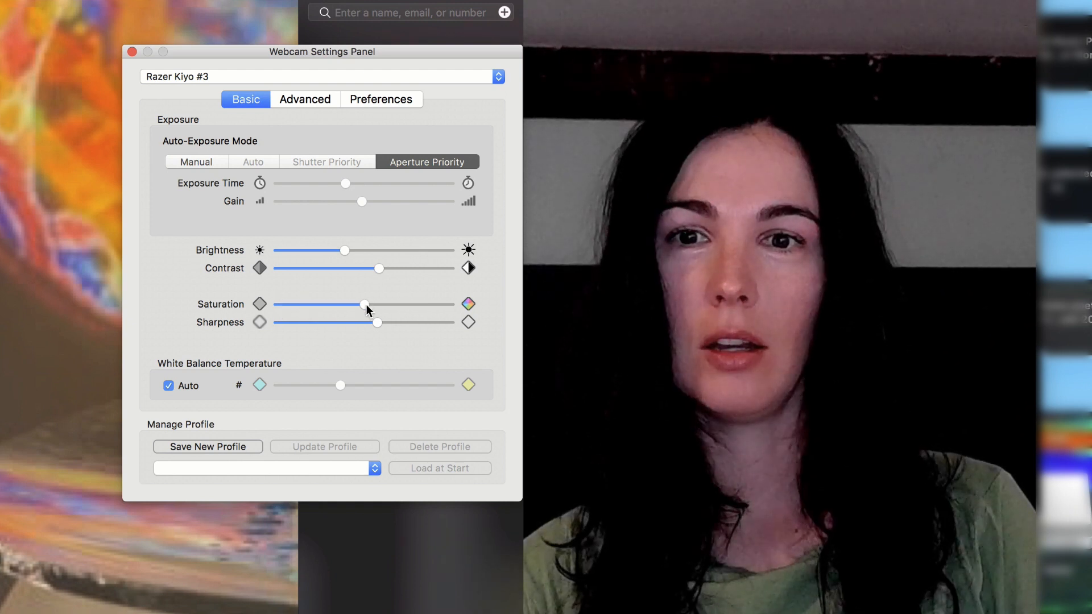
left_click_drag(362, 304, 303, 304)
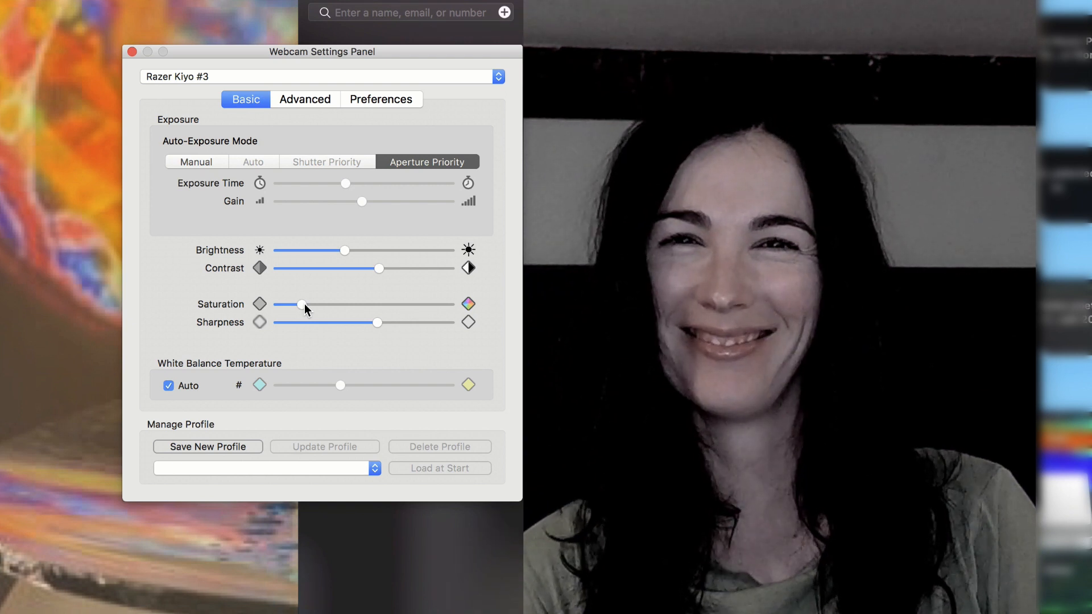
left_click_drag(302, 304, 368, 304)
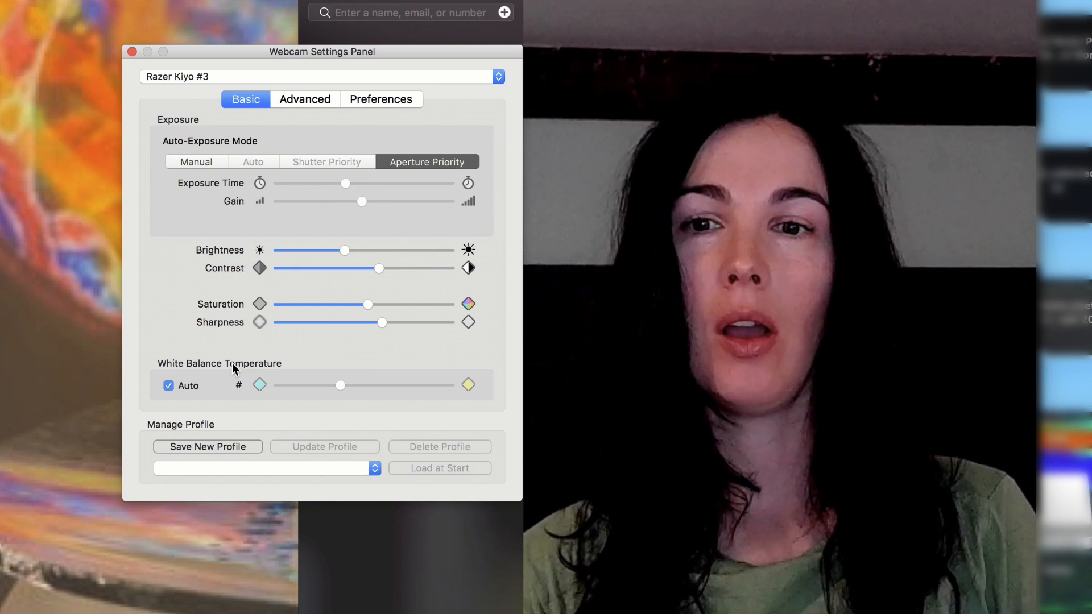
mouse_move(202, 387)
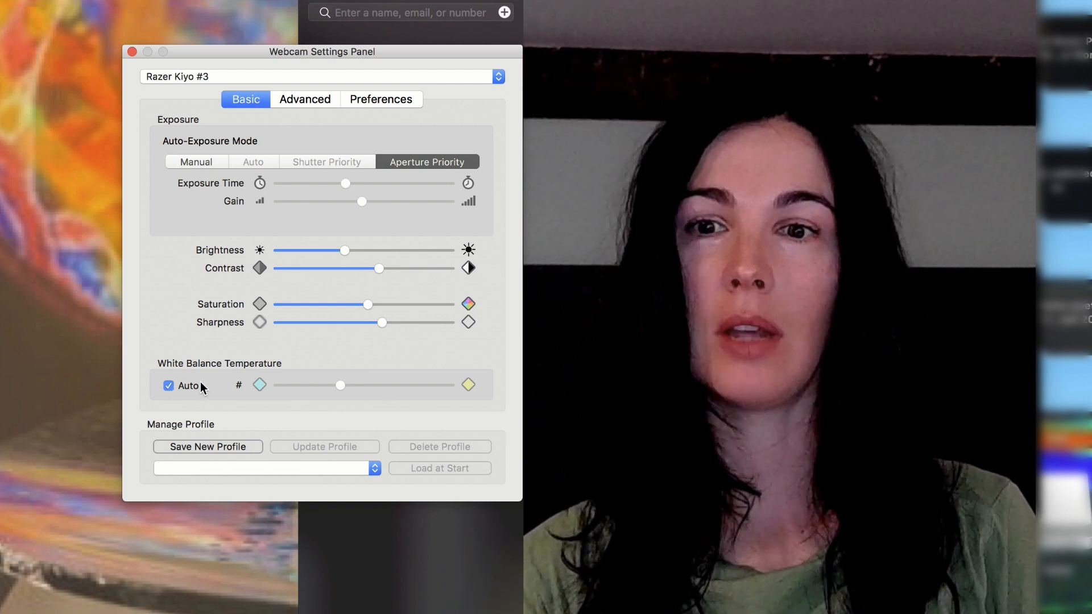
mouse_move(225, 380)
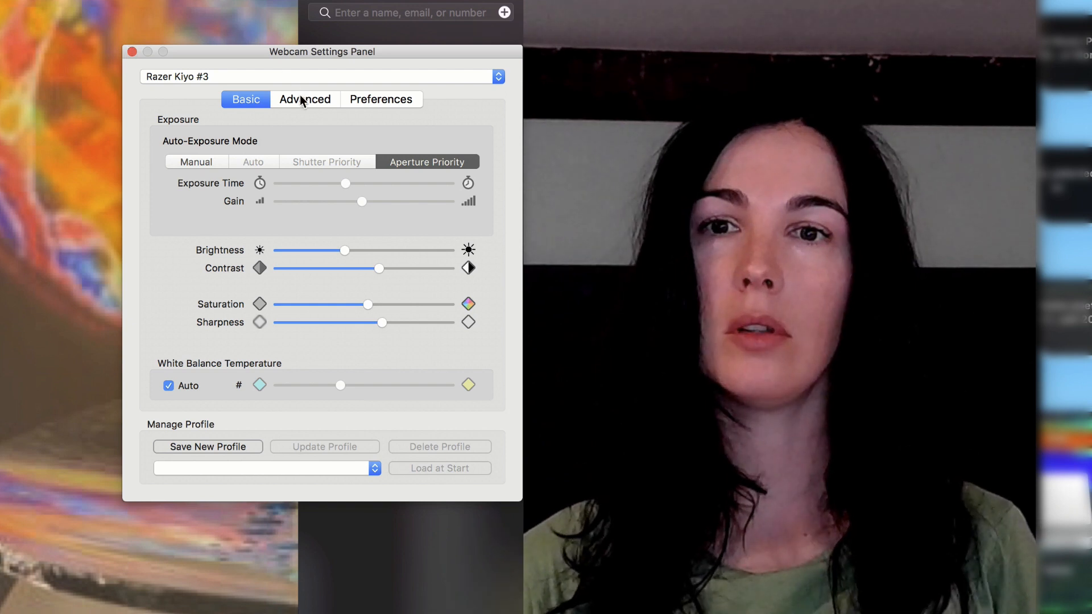
On the Advanced tab, turn backlight compensation on and back off.
left_click(305, 99)
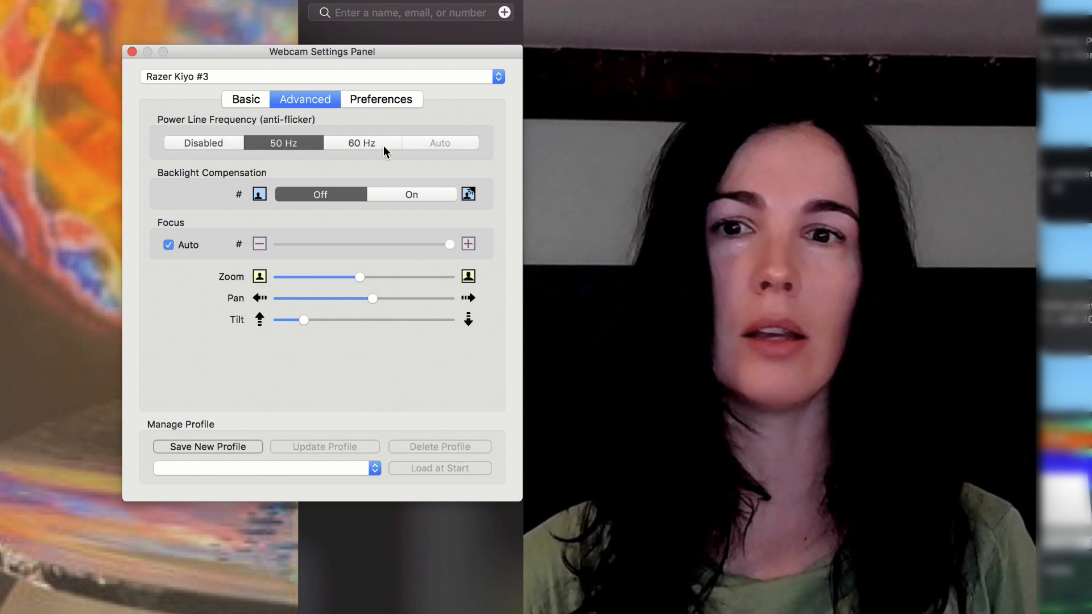
mouse_move(277, 184)
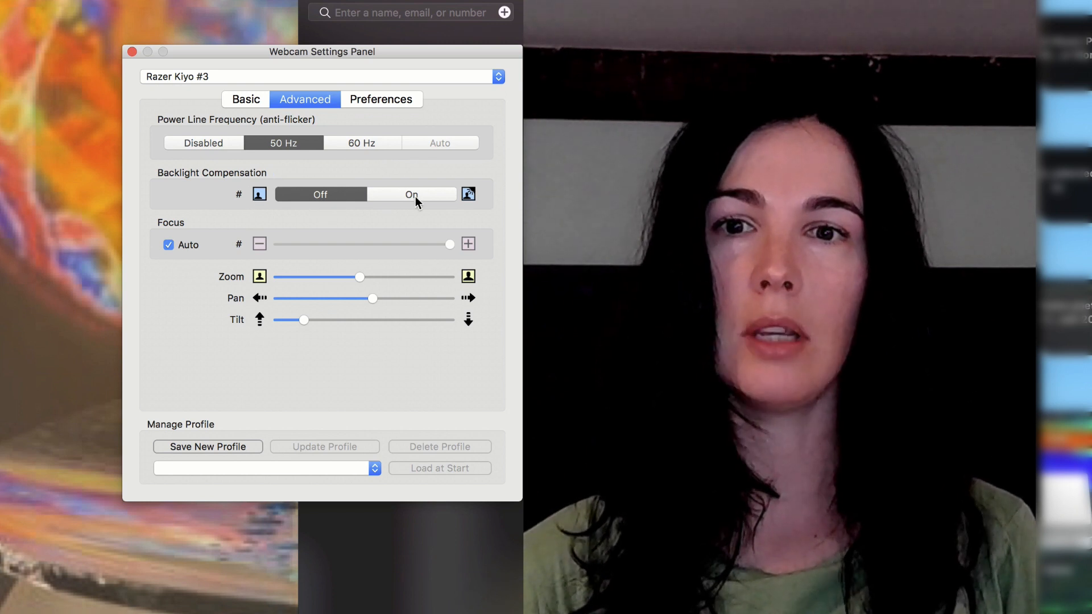
left_click(410, 195)
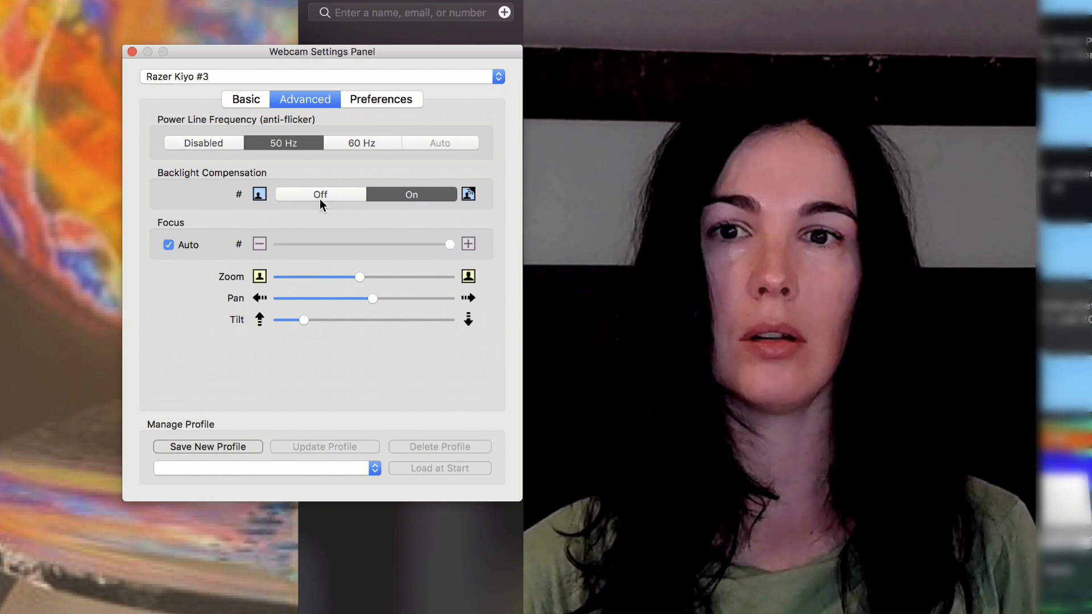
left_click(320, 194)
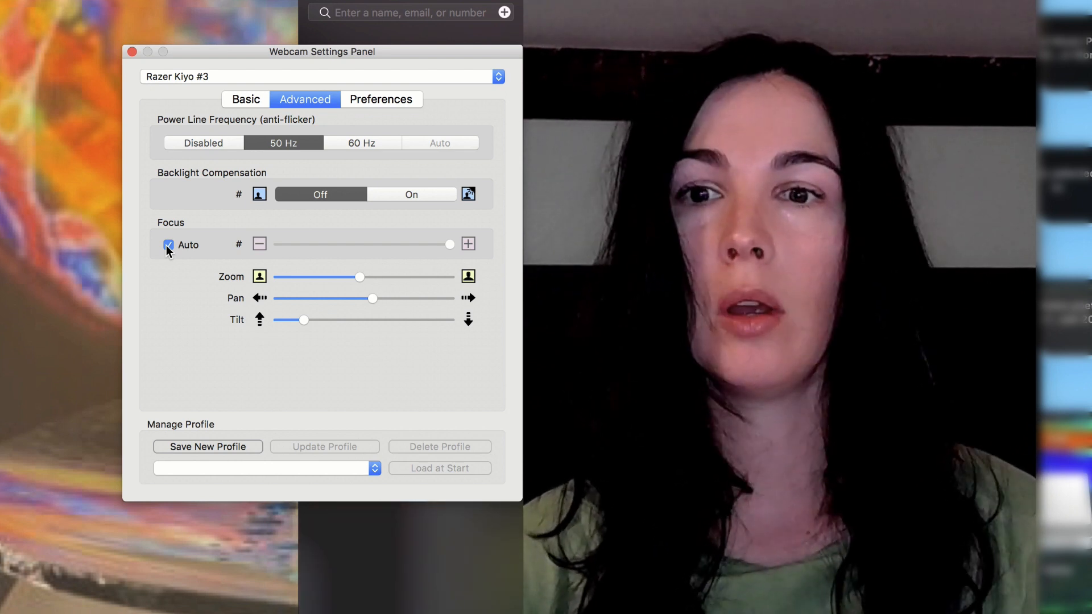
Disable autofocus, sweep manual focus near and far, then leave autofocus on.
left_click(168, 244)
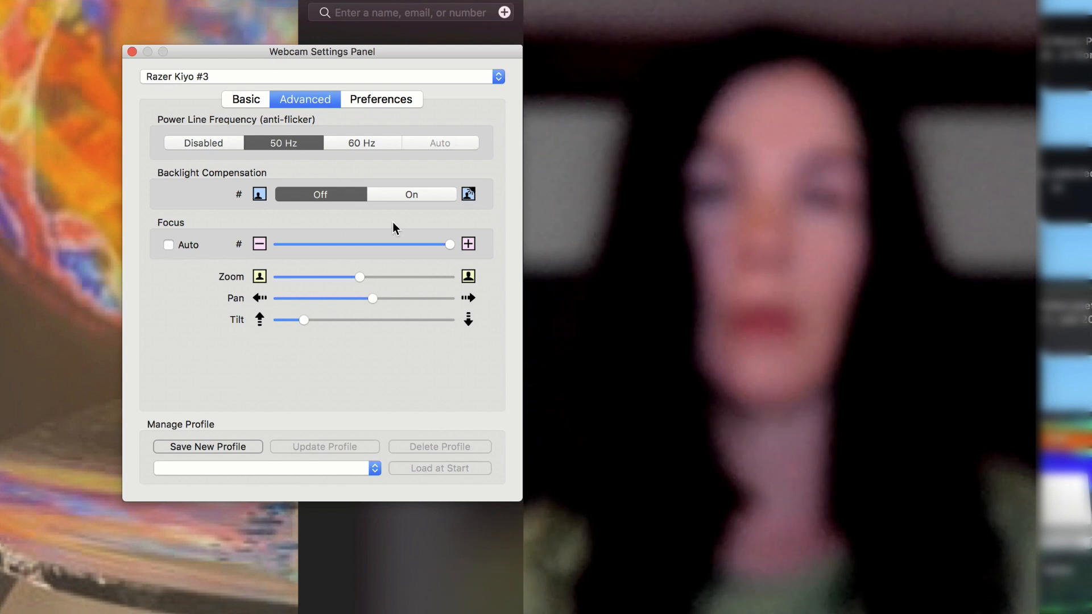
left_click_drag(451, 244, 382, 244)
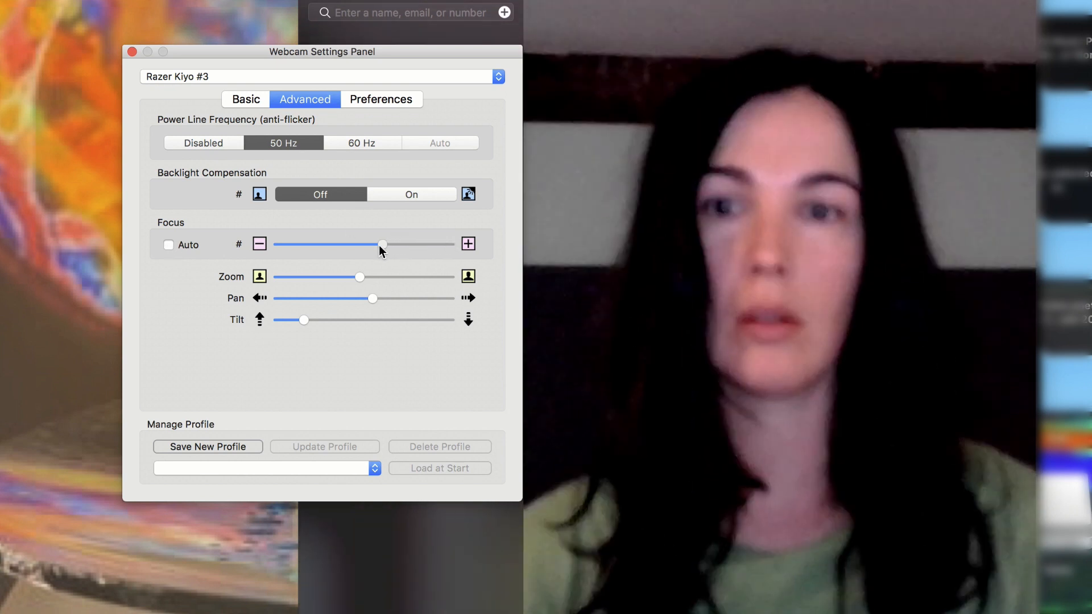
left_click_drag(381, 245, 392, 244)
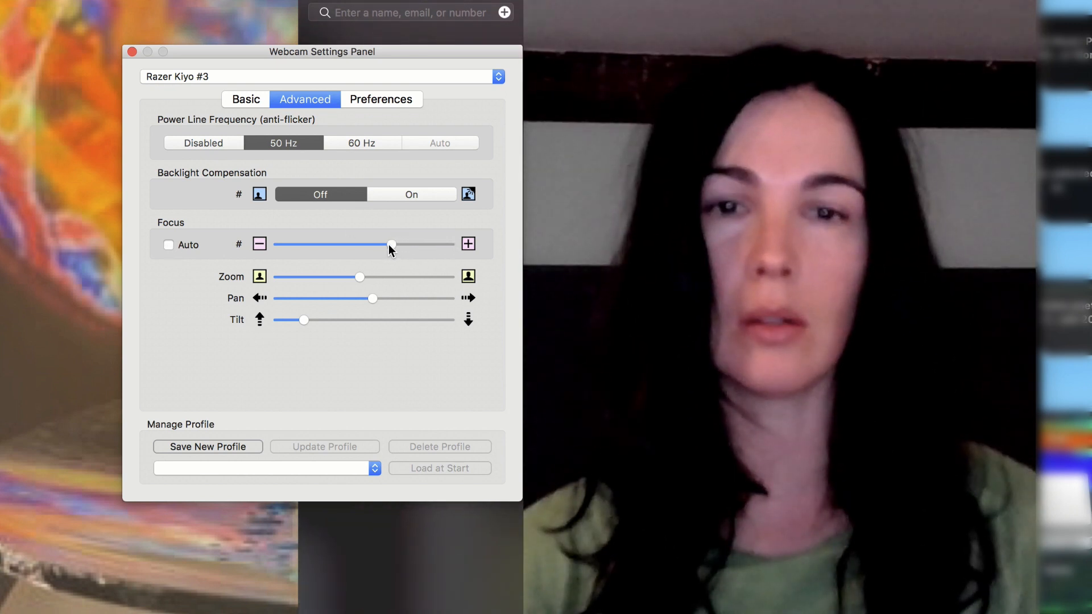
left_click_drag(391, 245, 342, 245)
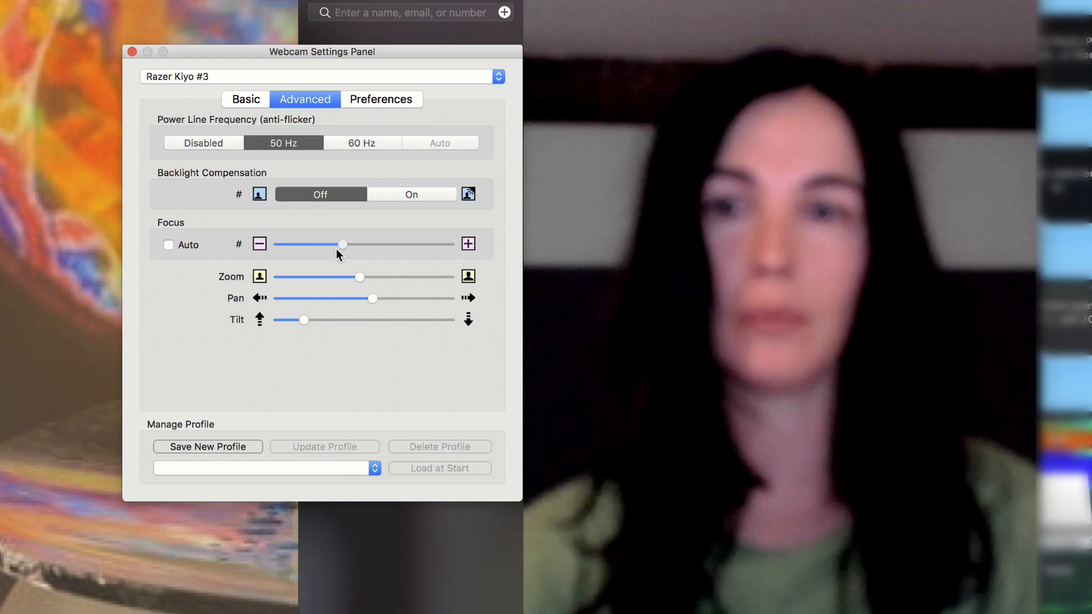
left_click_drag(341, 244, 415, 245)
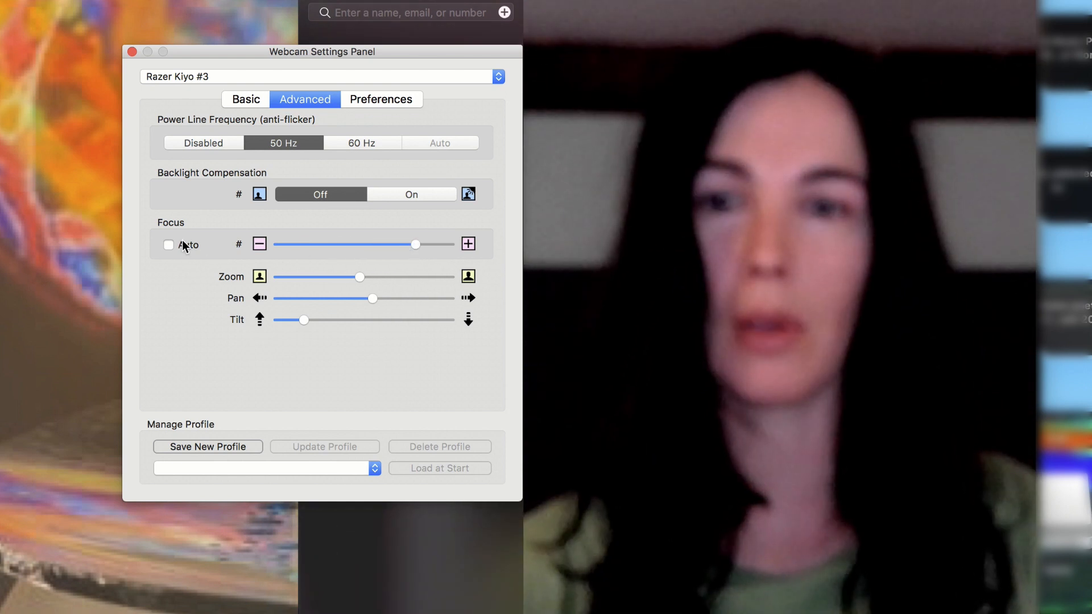
left_click(168, 244)
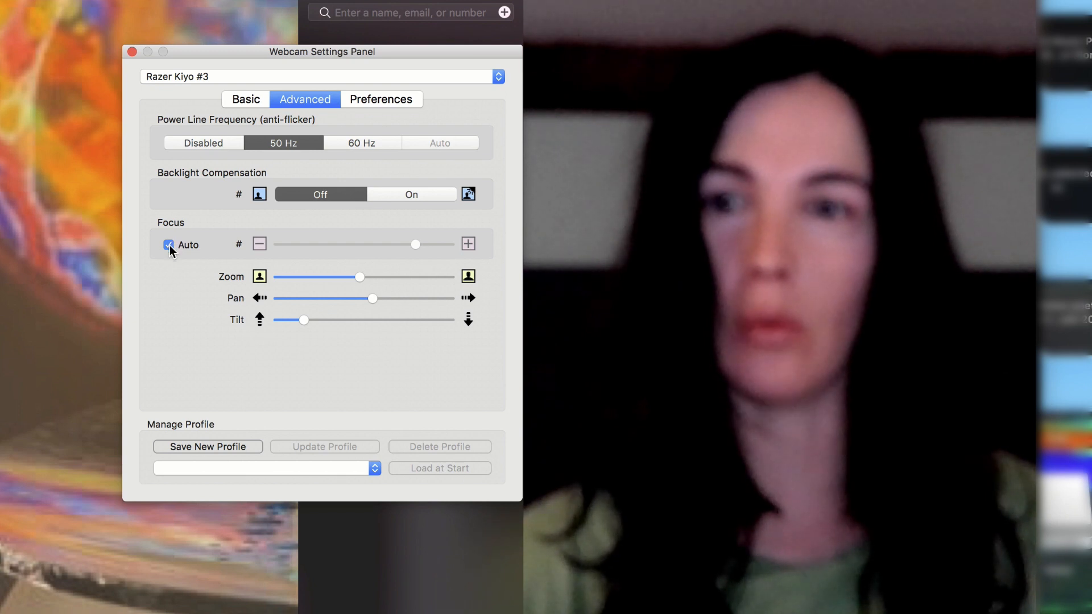
left_click(168, 244)
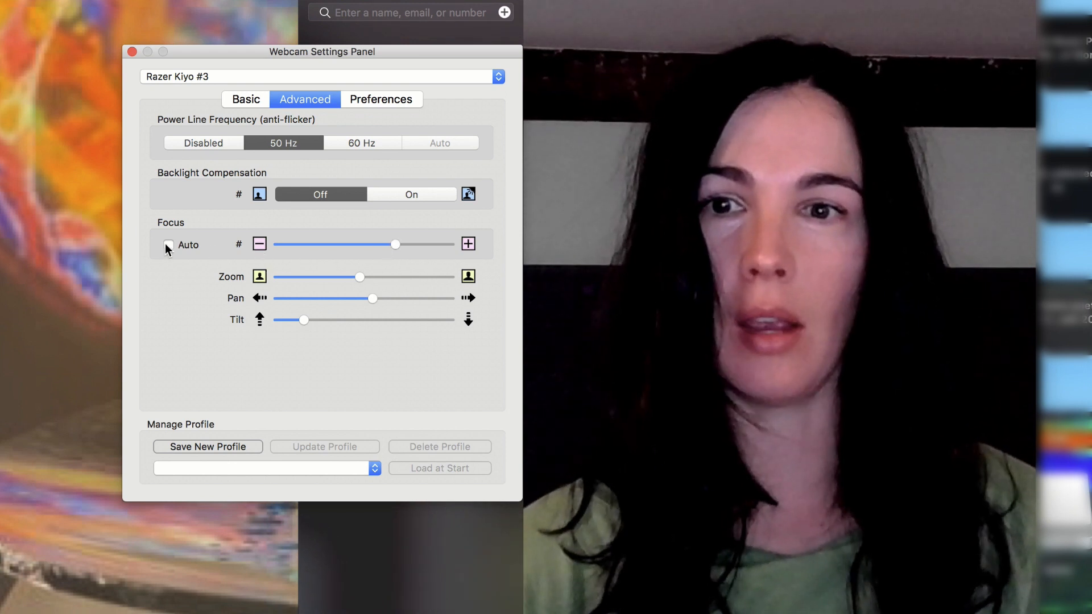
left_click(167, 245)
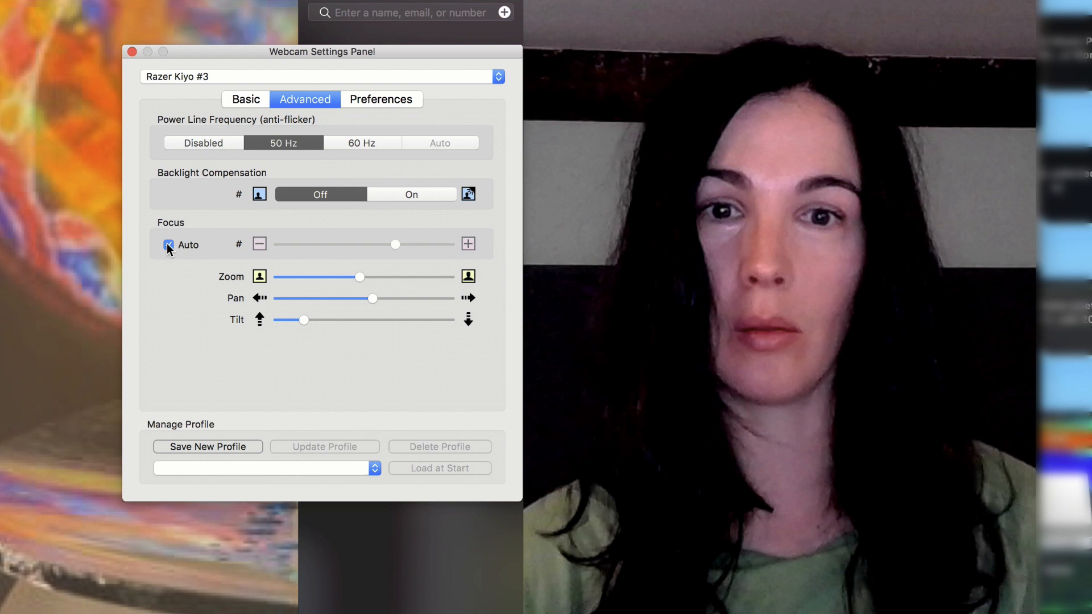
mouse_move(386, 287)
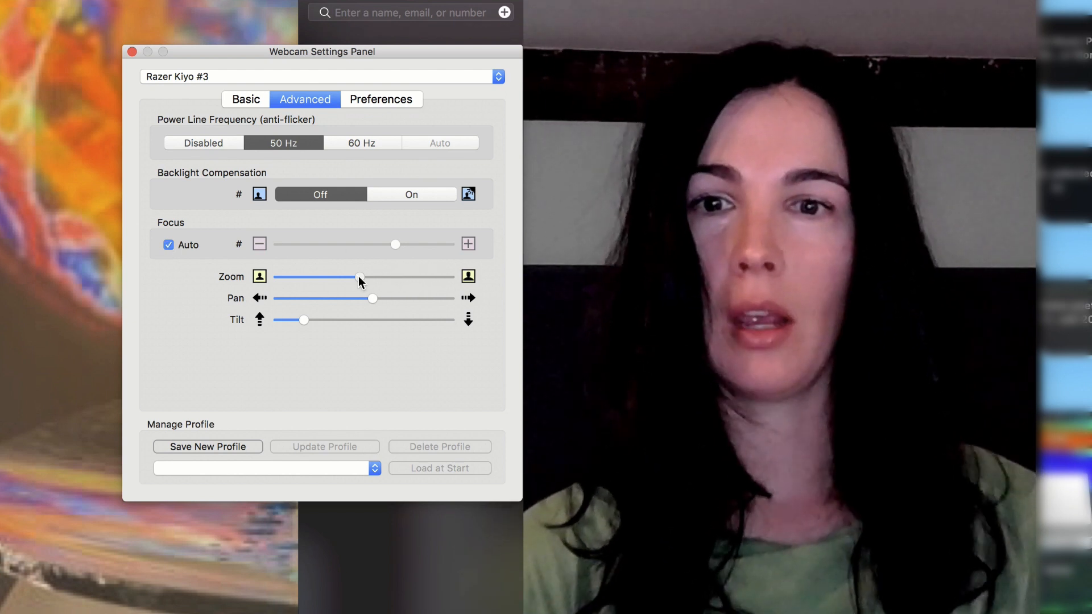
left_click_drag(360, 277, 332, 277)
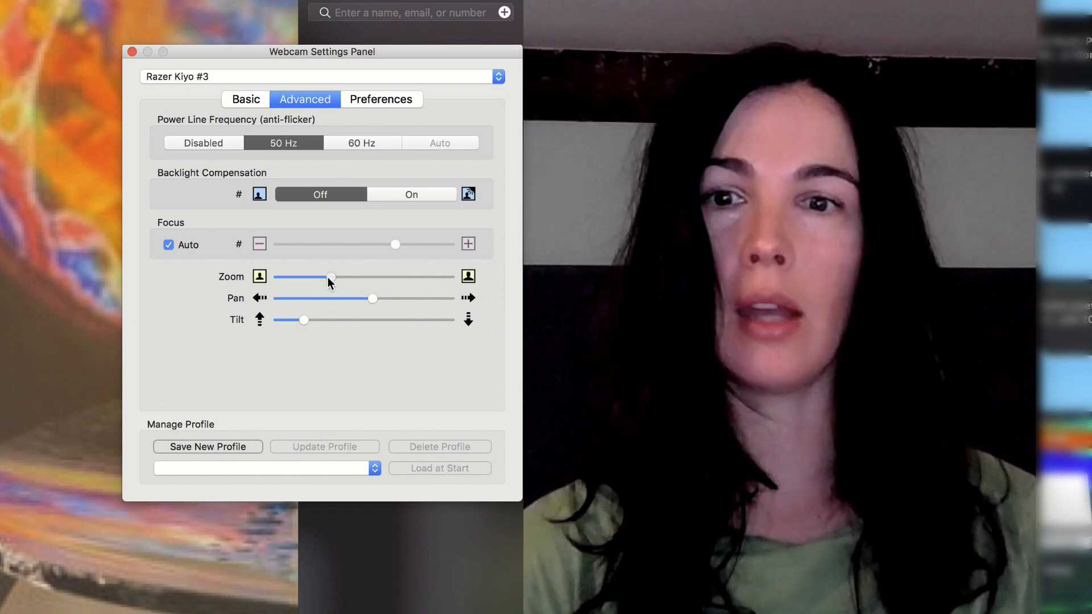
left_click_drag(330, 276, 296, 276)
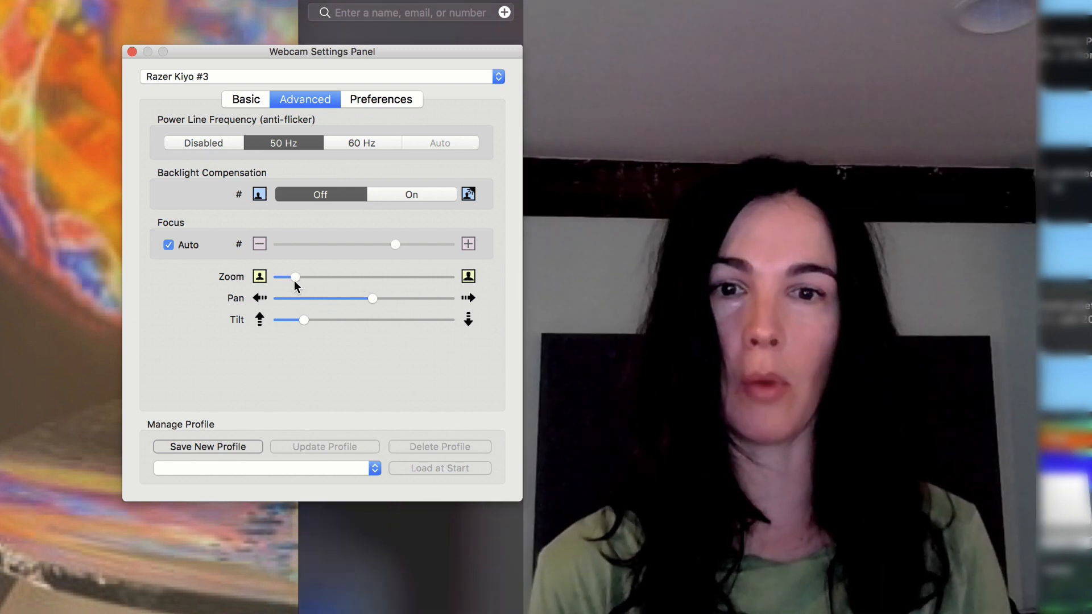
left_click_drag(296, 277, 277, 277)
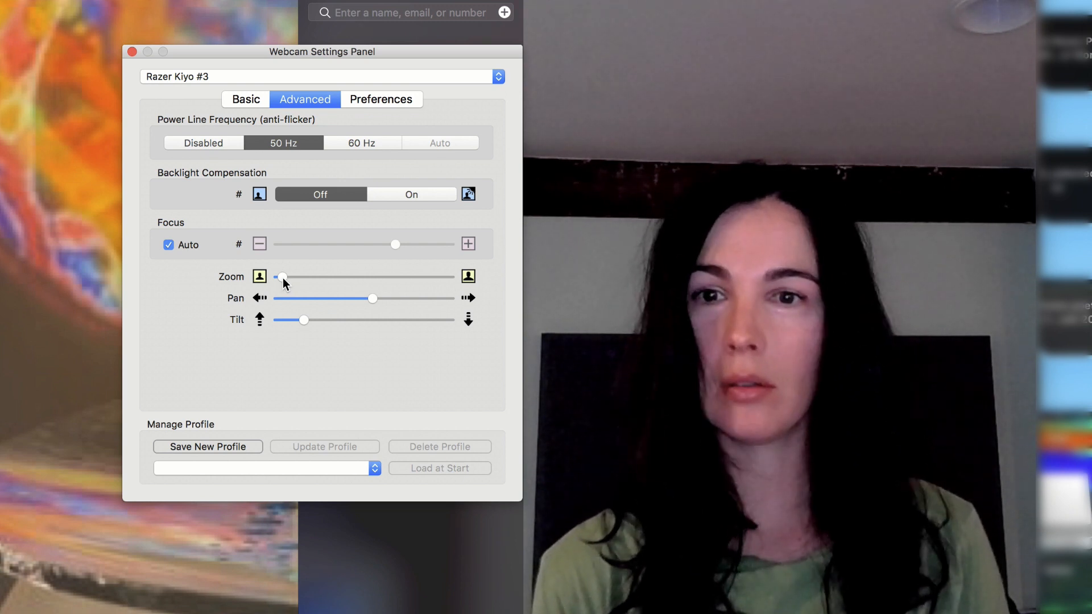
left_click_drag(277, 277, 358, 277)
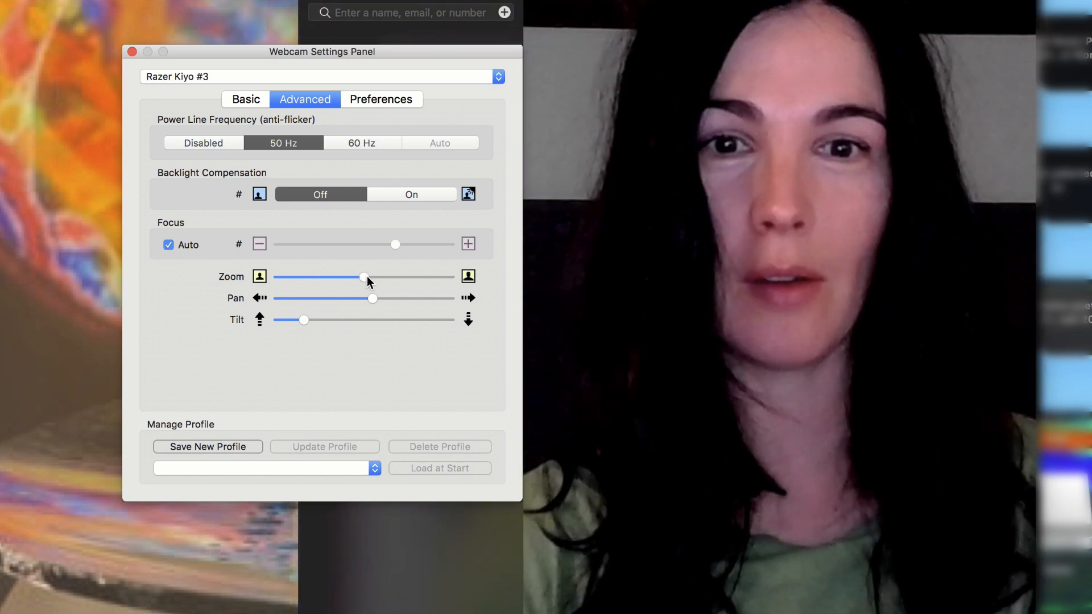
left_click_drag(362, 277, 357, 277)
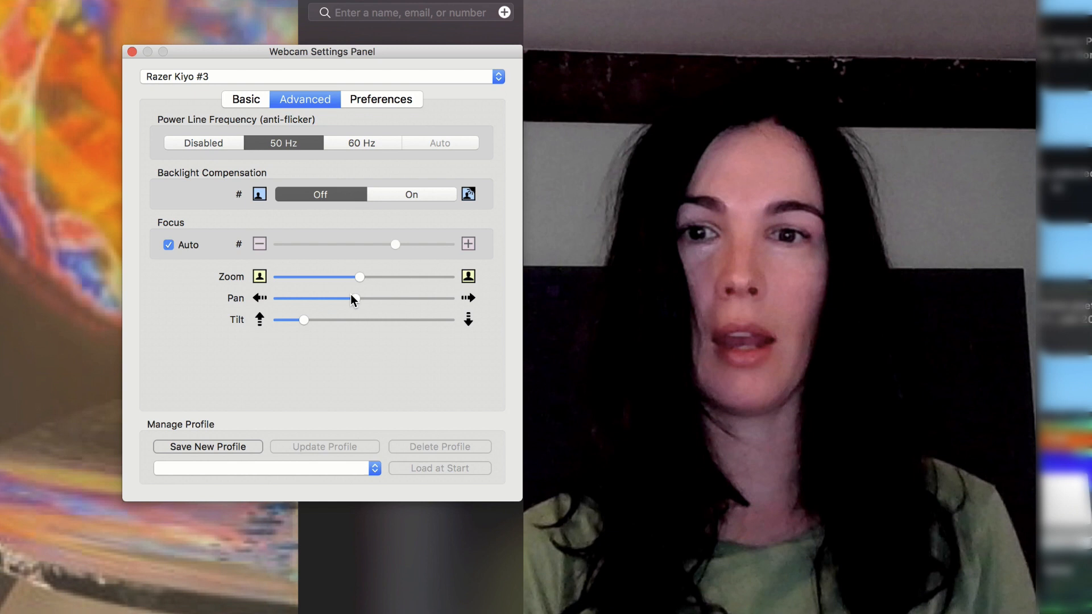
Nudge the Pan slider slightly left and drag Tilt fully to the upward end.
left_click_drag(353, 298, 378, 298)
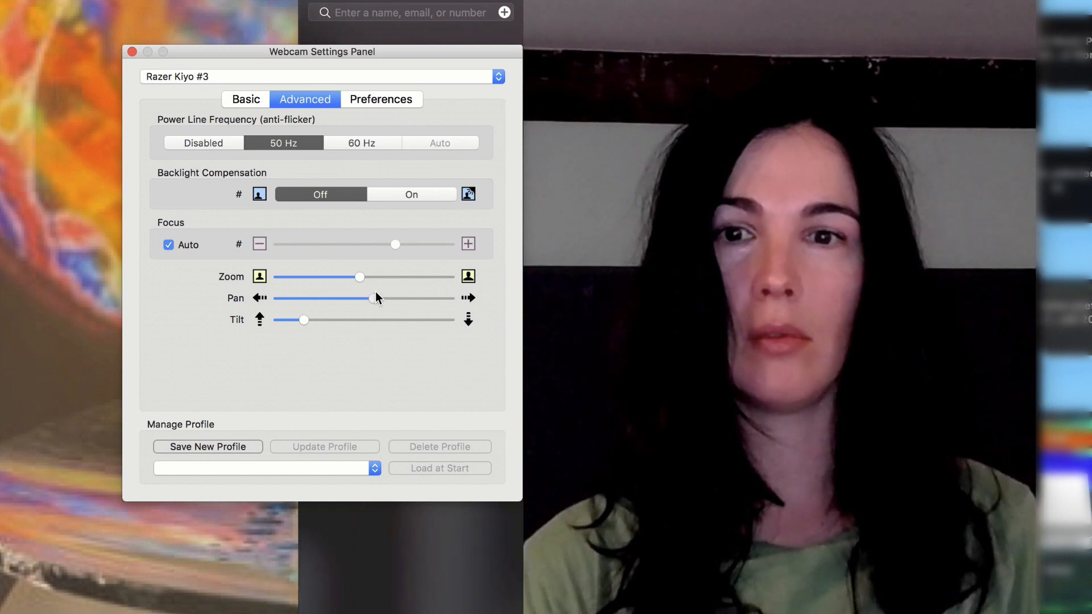
left_click_drag(362, 298, 410, 298)
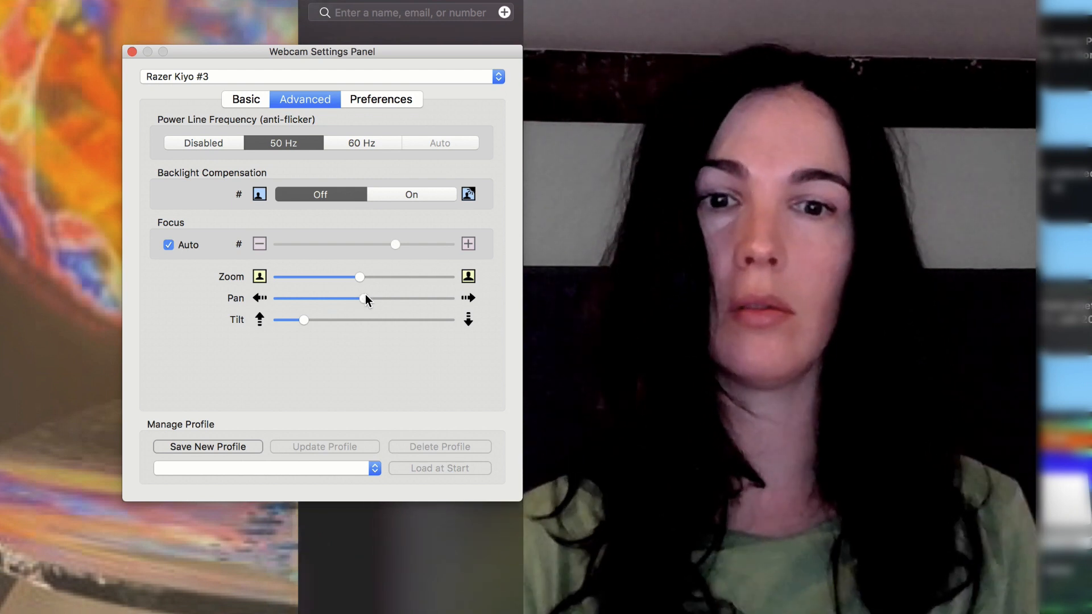
left_click_drag(303, 320, 338, 319)
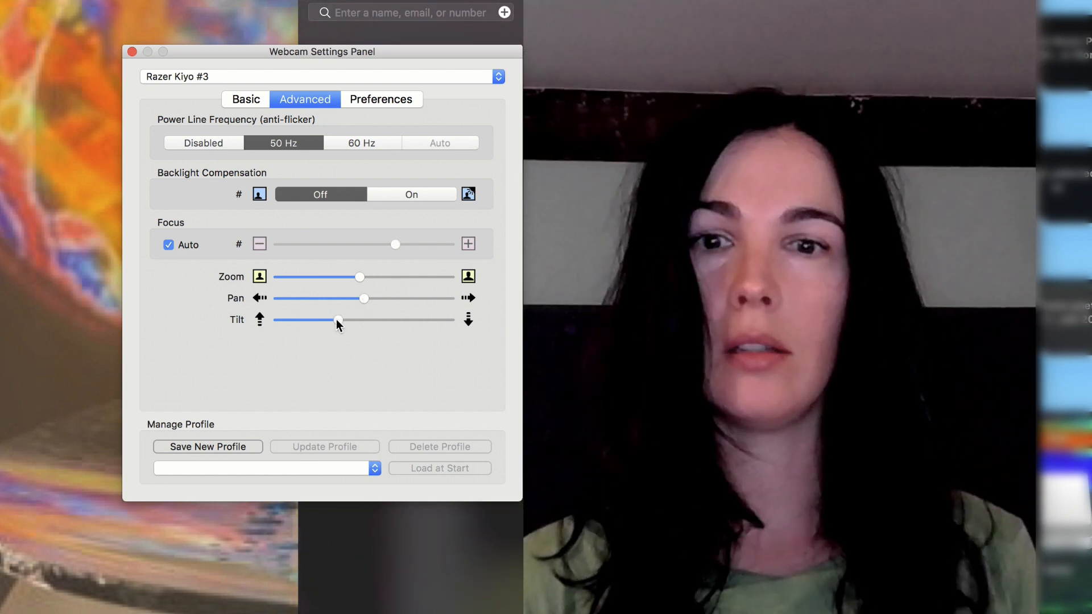
left_click_drag(338, 320, 295, 320)
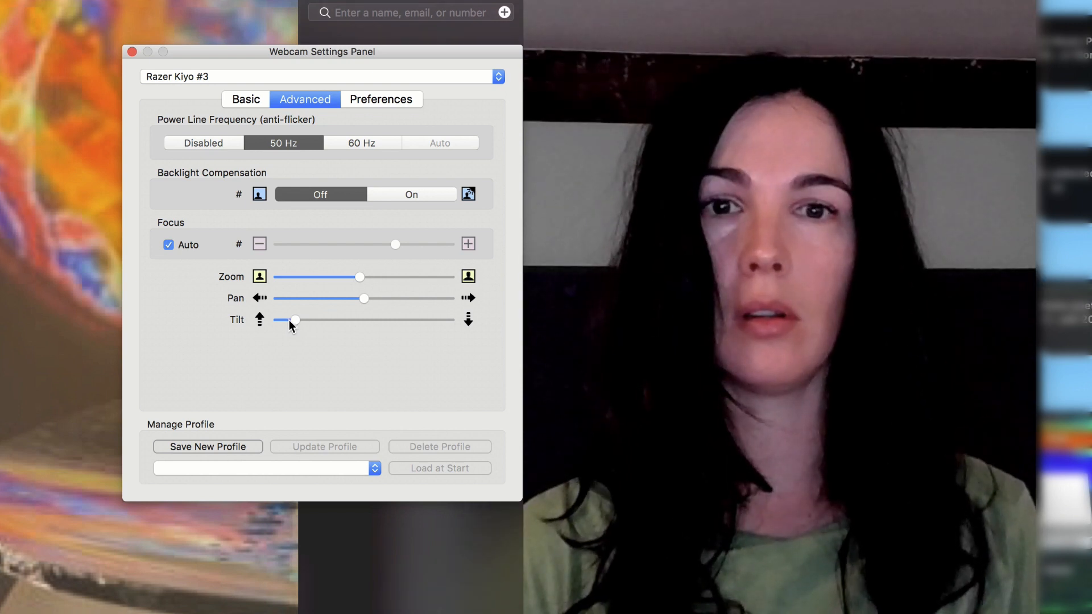
left_click_drag(295, 319, 279, 320)
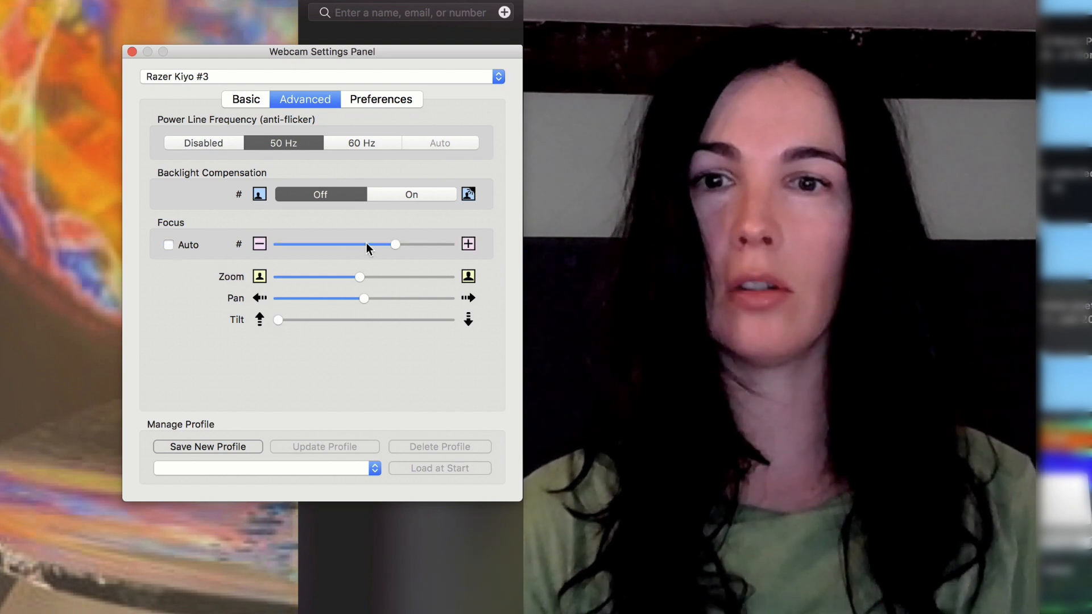
Sweep manual focus from the nearest end until the face is sharp, then tick Auto.
left_click_drag(396, 244, 278, 244)
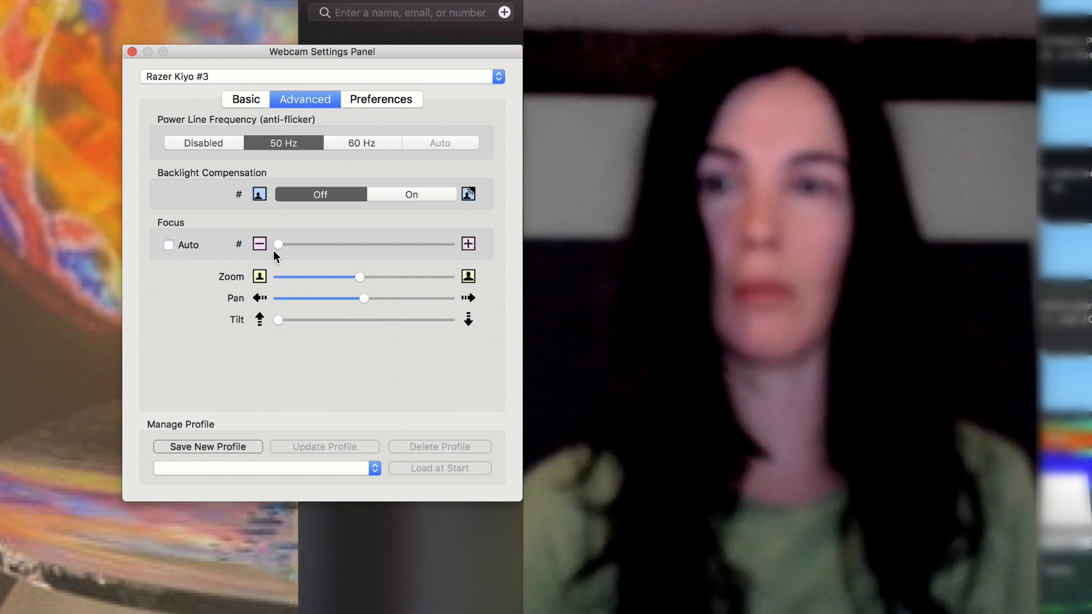
left_click_drag(278, 245, 297, 245)
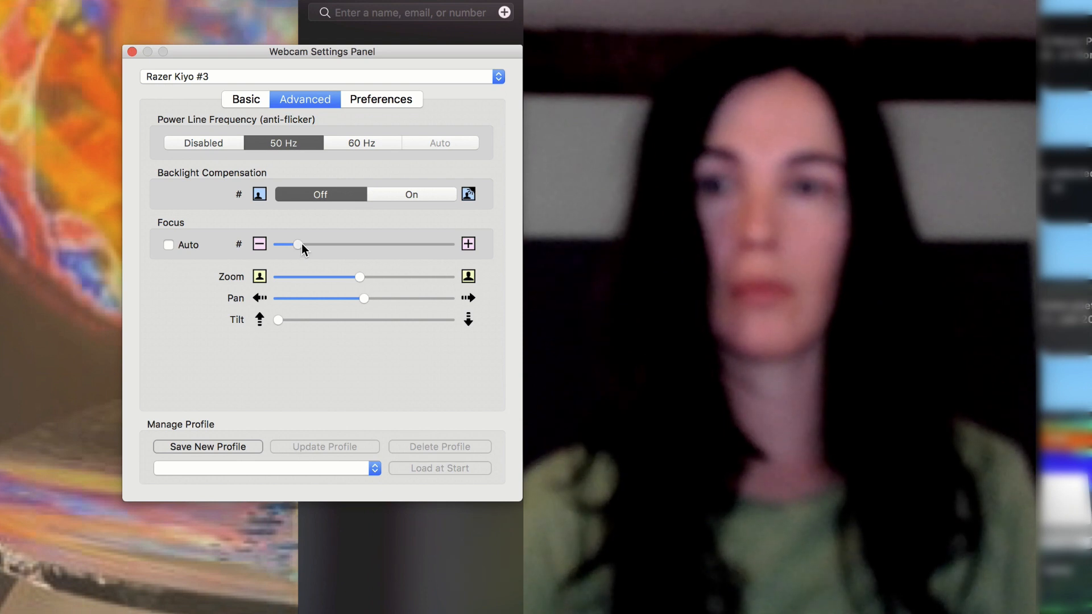
left_click_drag(300, 244, 338, 244)
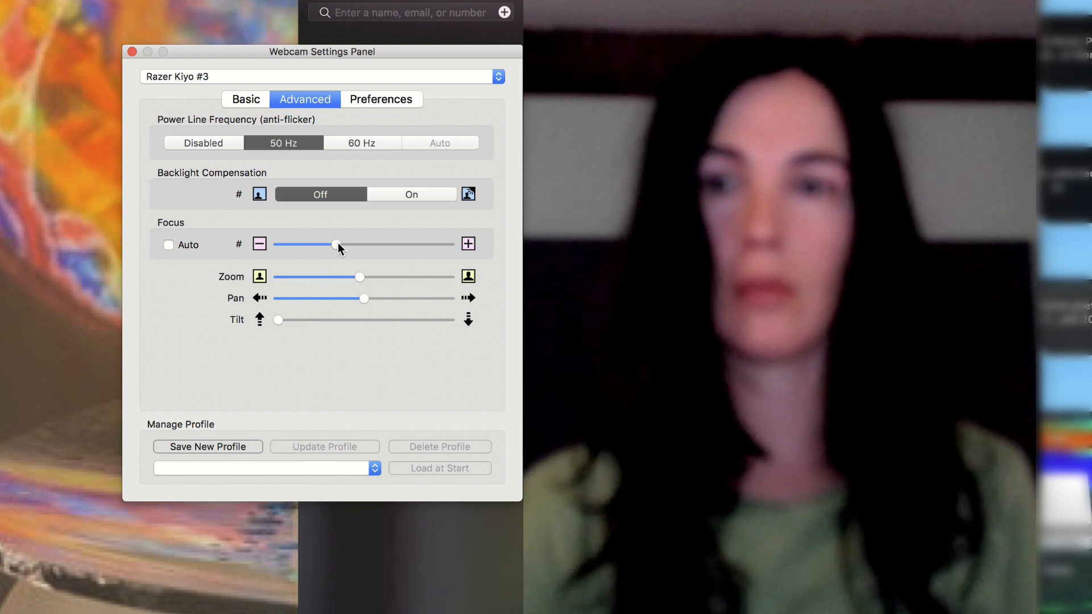
left_click_drag(338, 244, 367, 245)
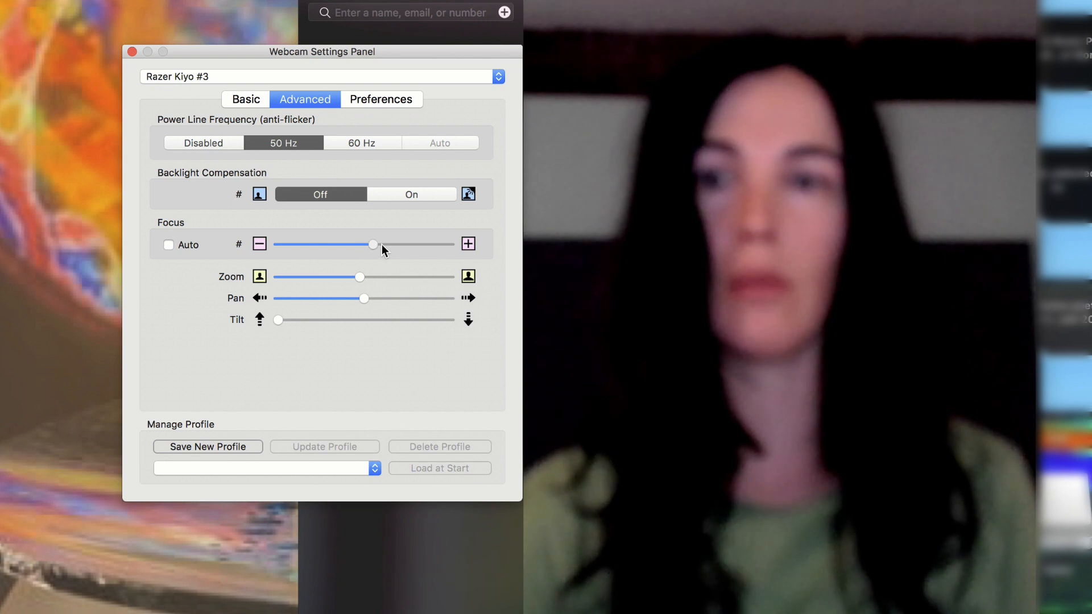
left_click_drag(375, 244, 400, 244)
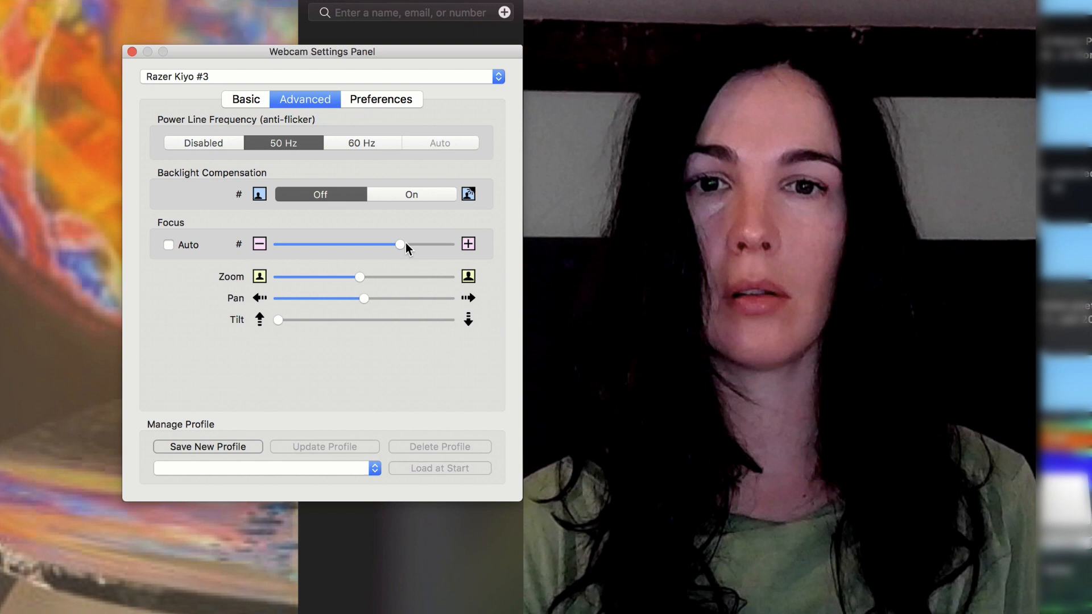
mouse_move(192, 257)
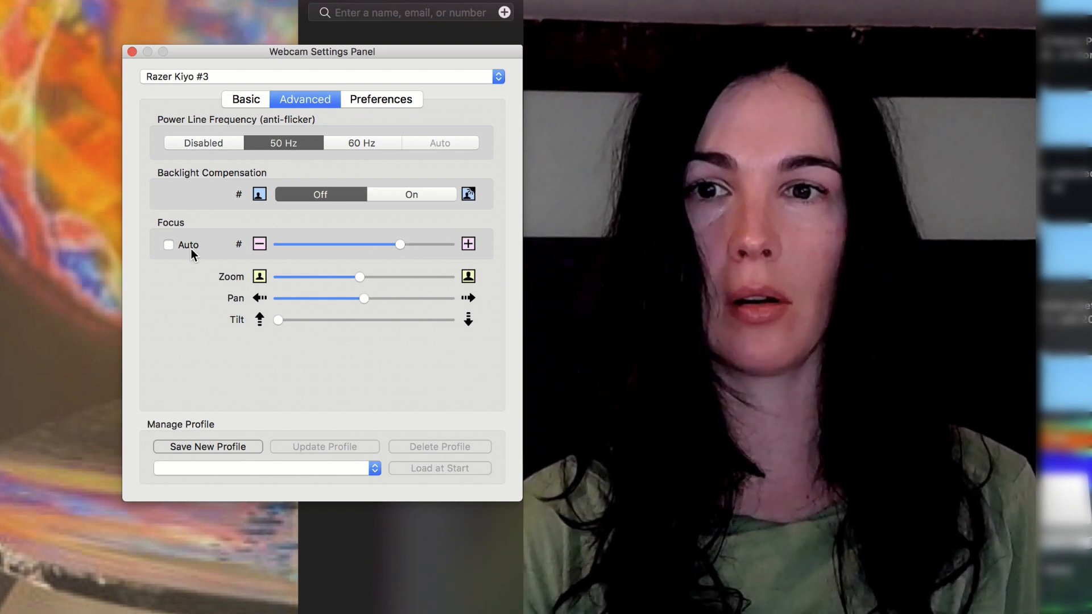
left_click(168, 245)
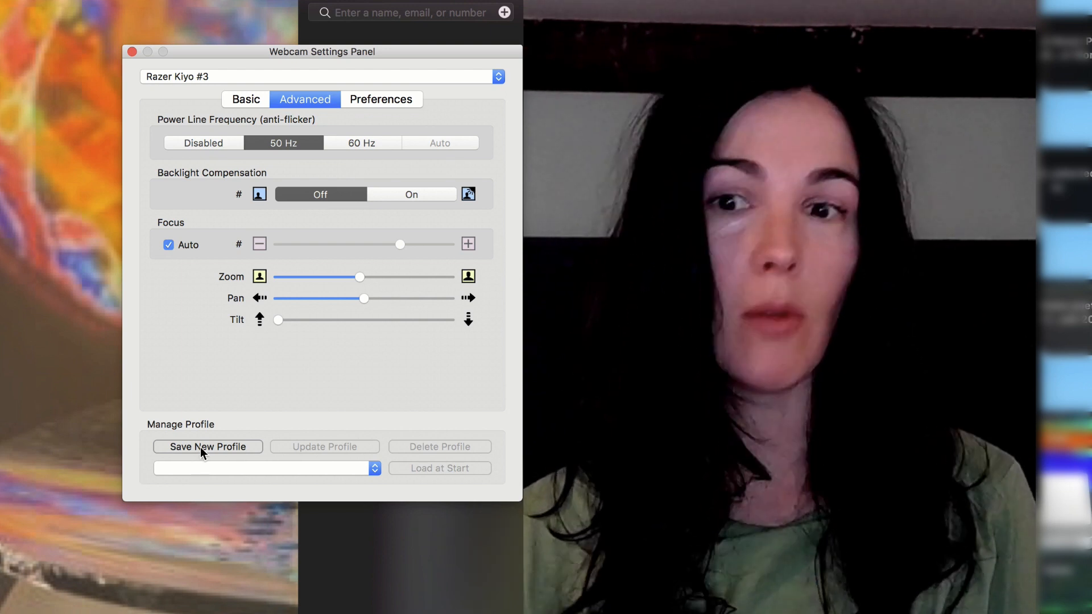
left_click(265, 468)
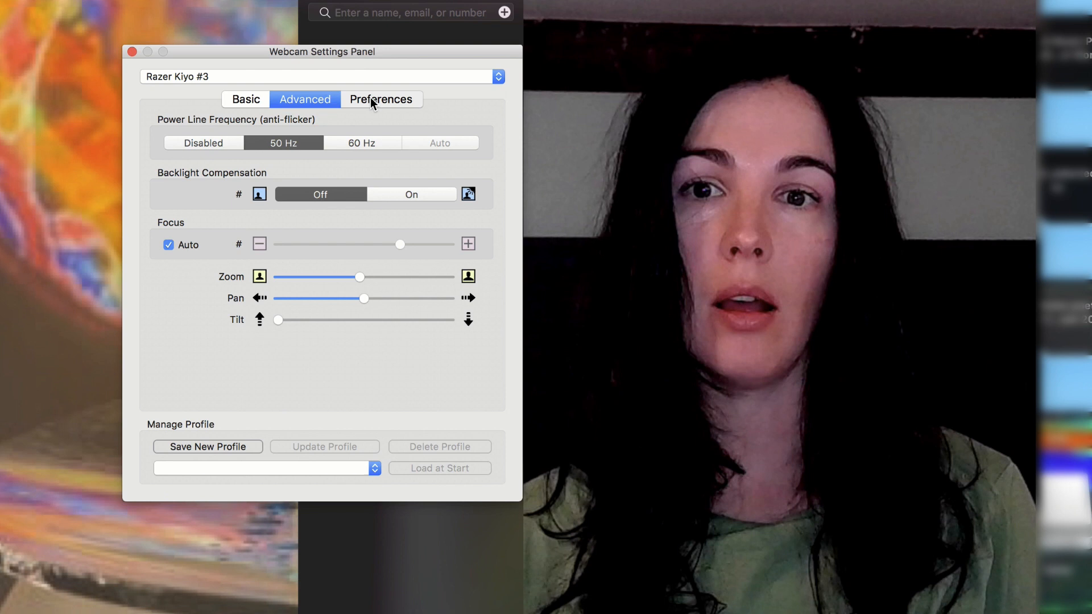
Check the Read and Write preference options, keep both Disabled, and return to Basic.
left_click(381, 99)
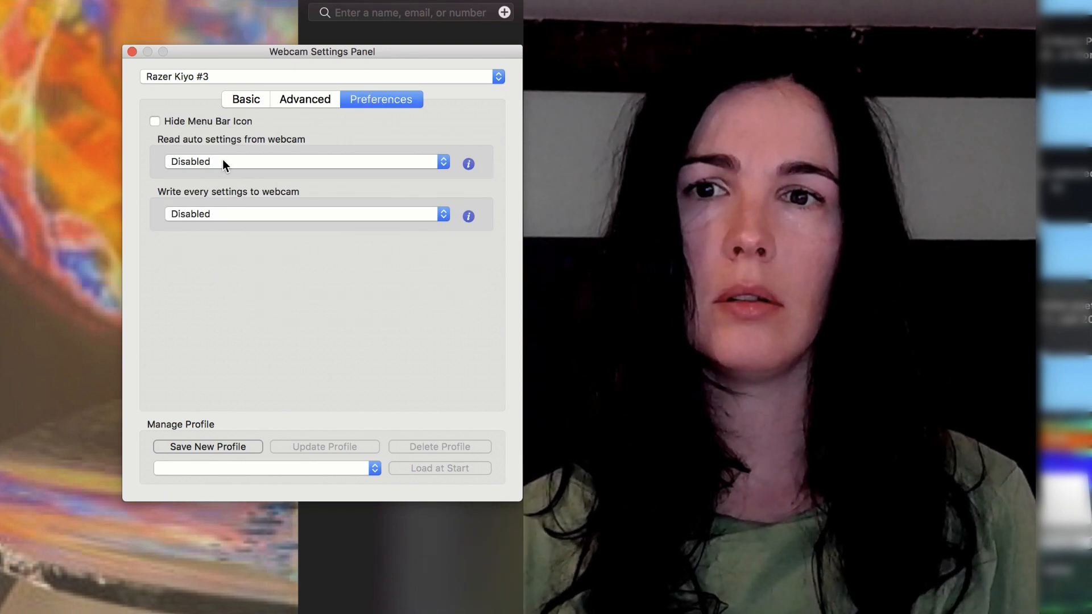
left_click(302, 161)
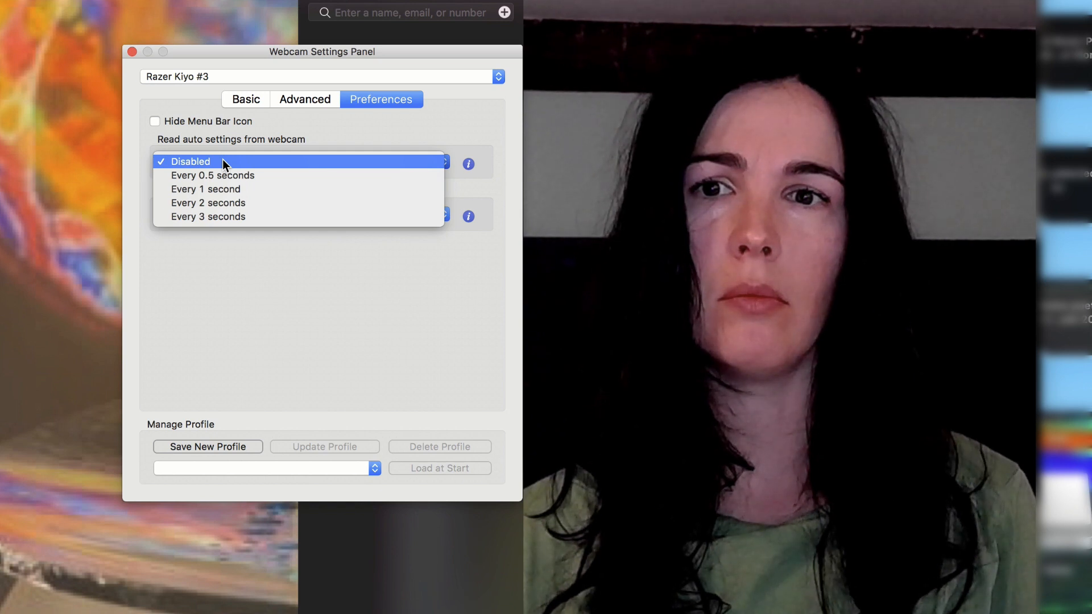
mouse_move(240, 175)
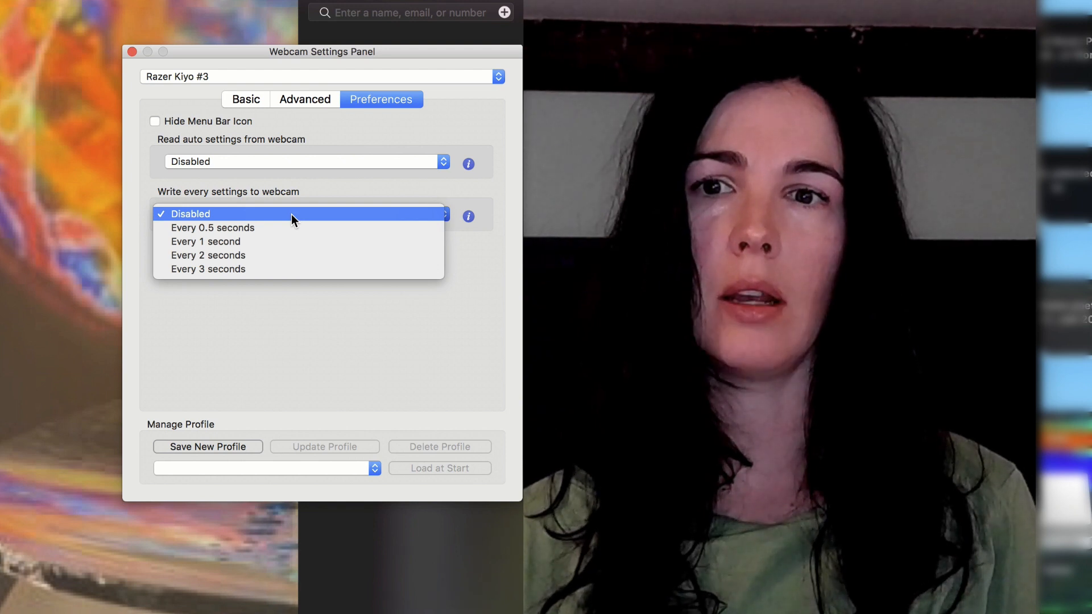
left_click(191, 214)
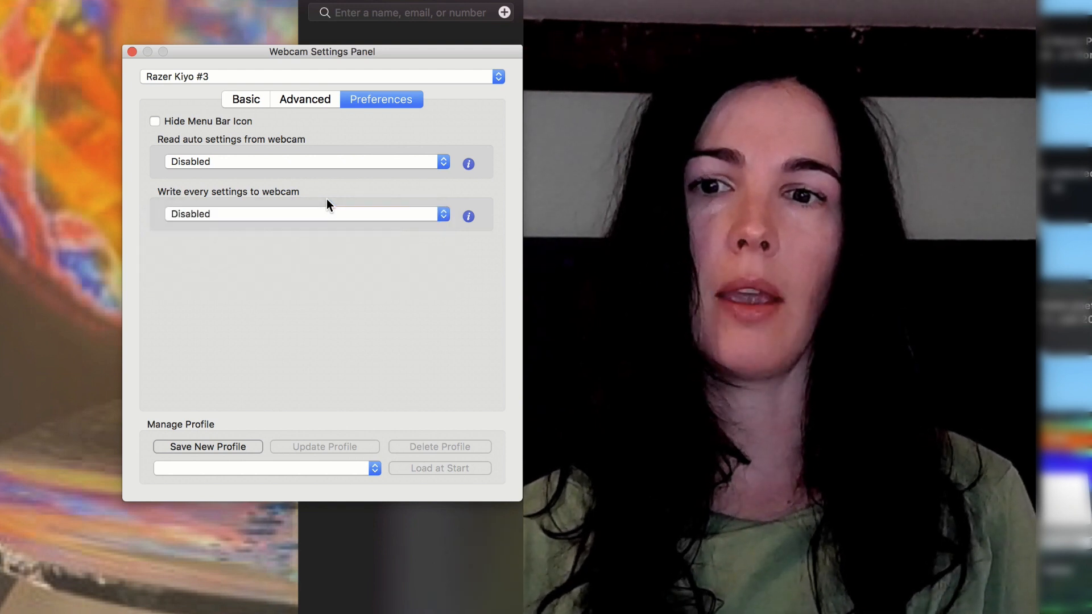
left_click(245, 99)
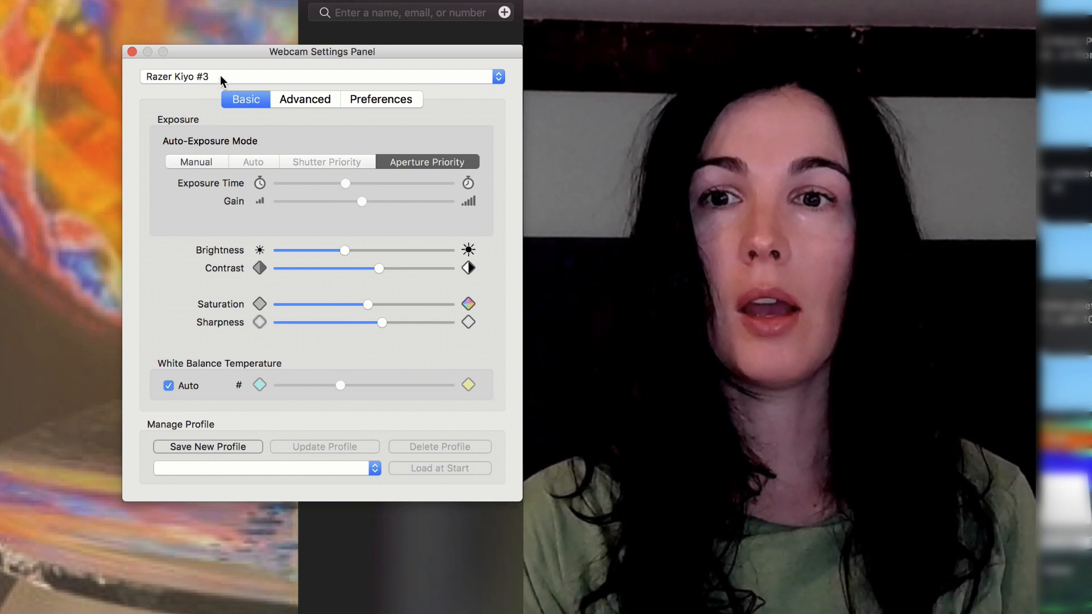
mouse_move(79, 116)
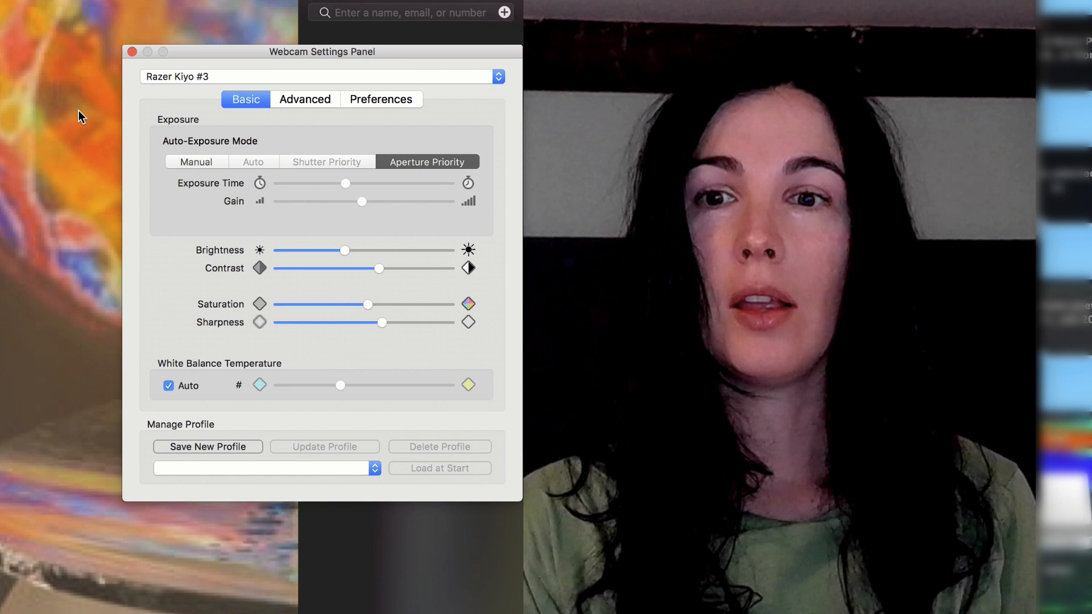